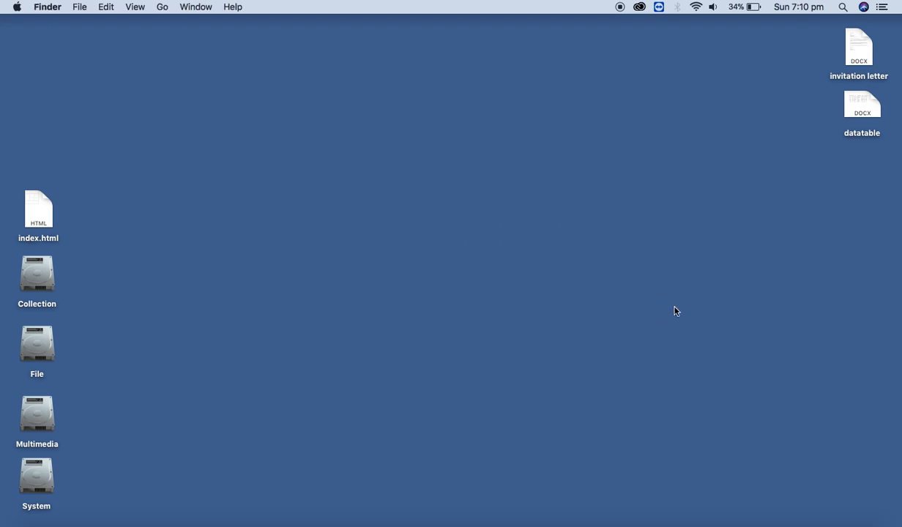
mouse_move(760, 181)
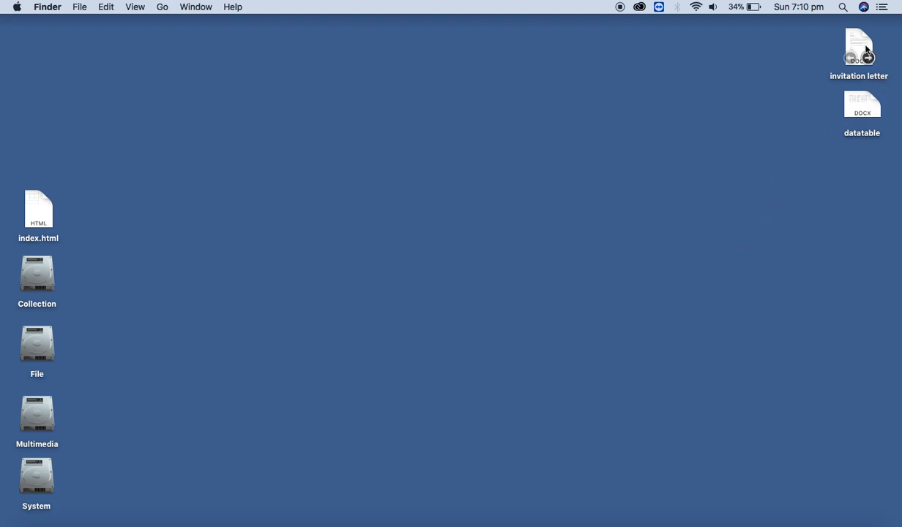
Step: Move the invitation letter and datatable icons toward the desktop centre and open the invitation letter
drag(857, 40, 609, 136)
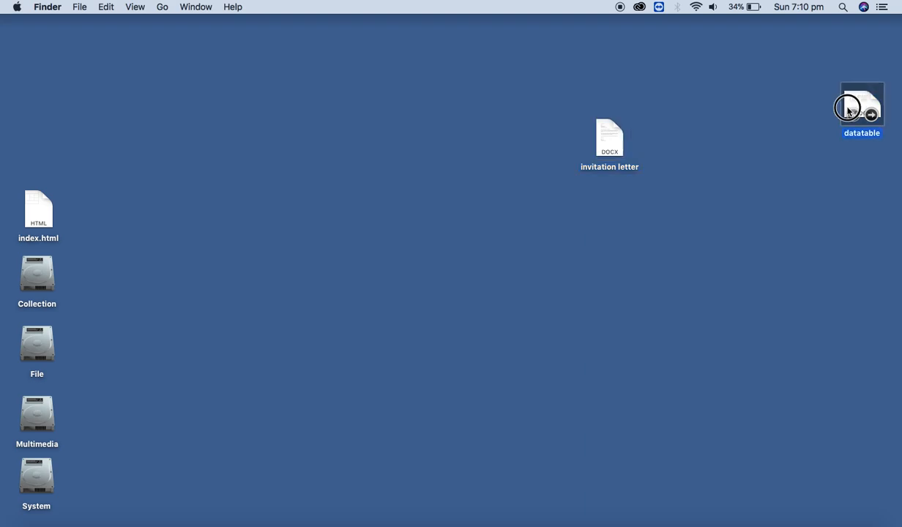
drag(863, 107, 597, 250)
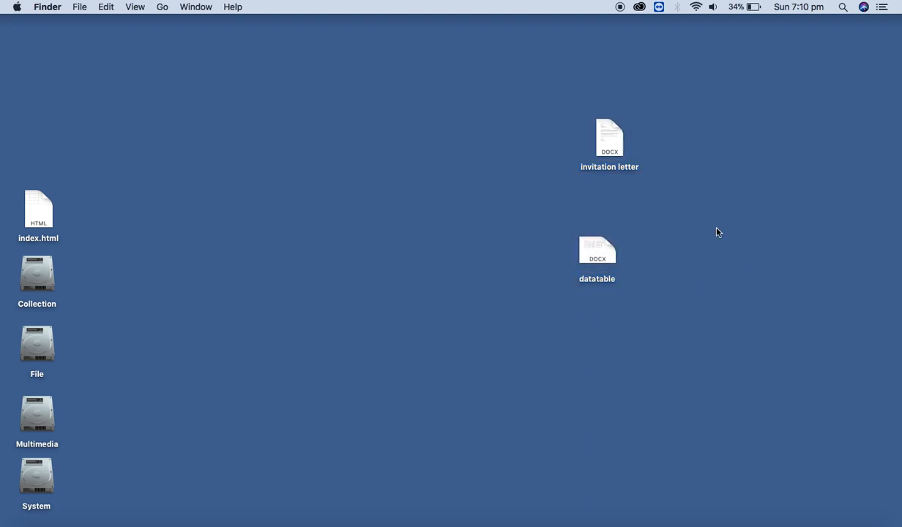
double_click(609, 138)
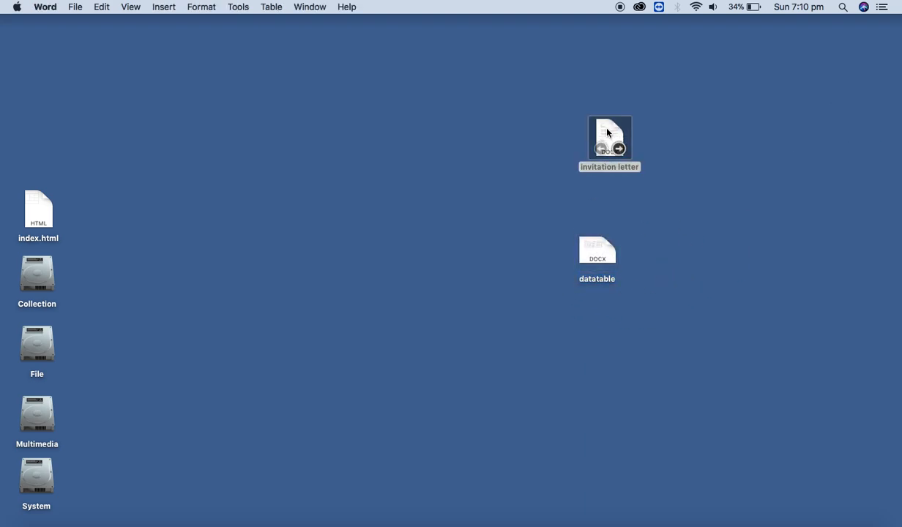
double_click(606, 127)
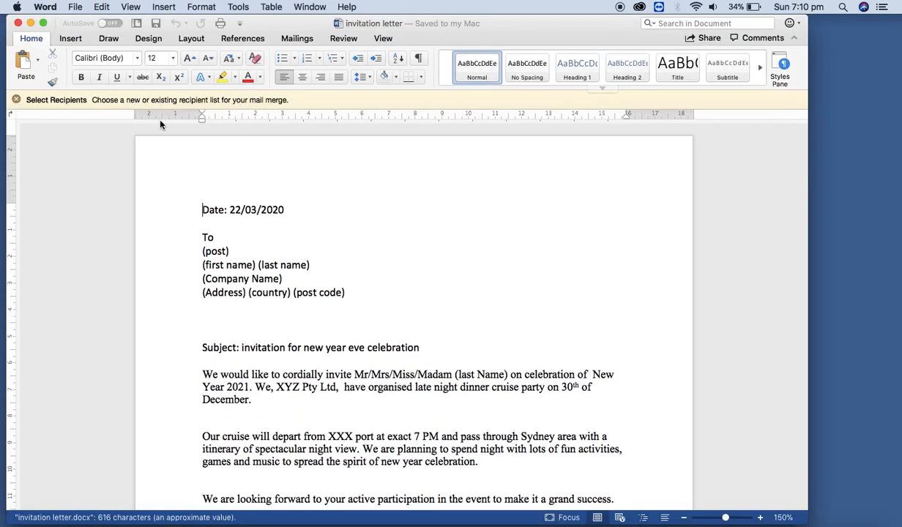
click(16, 99)
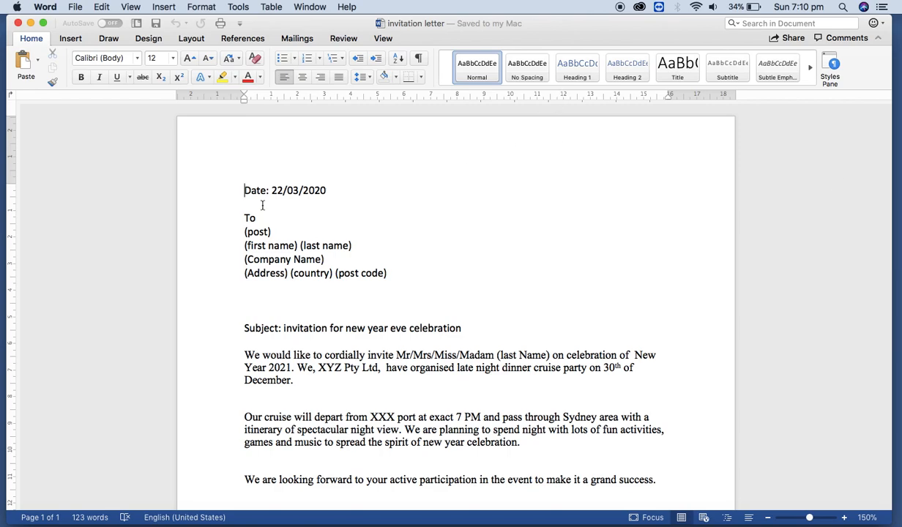
triple_click(285, 190)
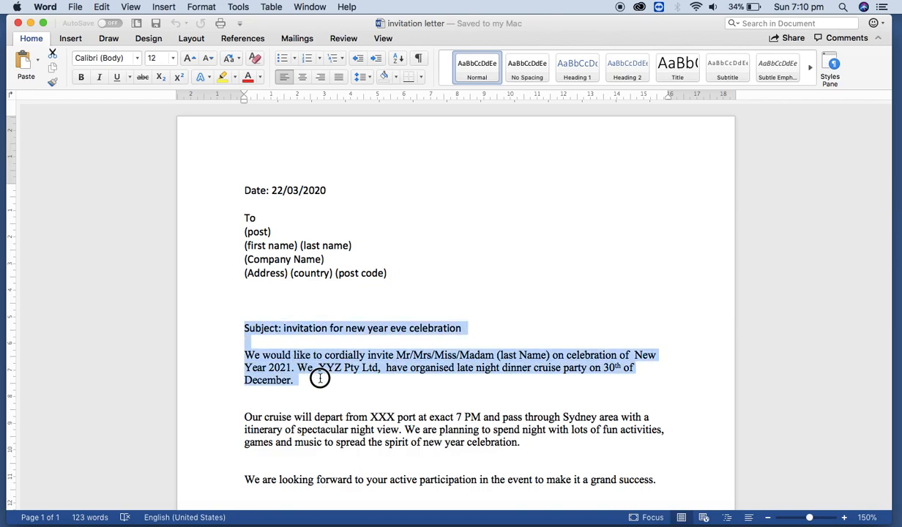
click(342, 340)
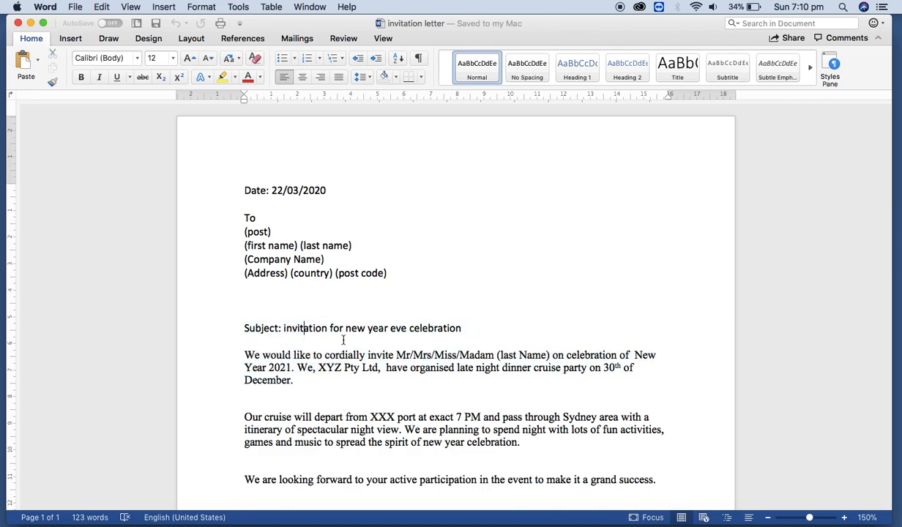
scroll(down, 3)
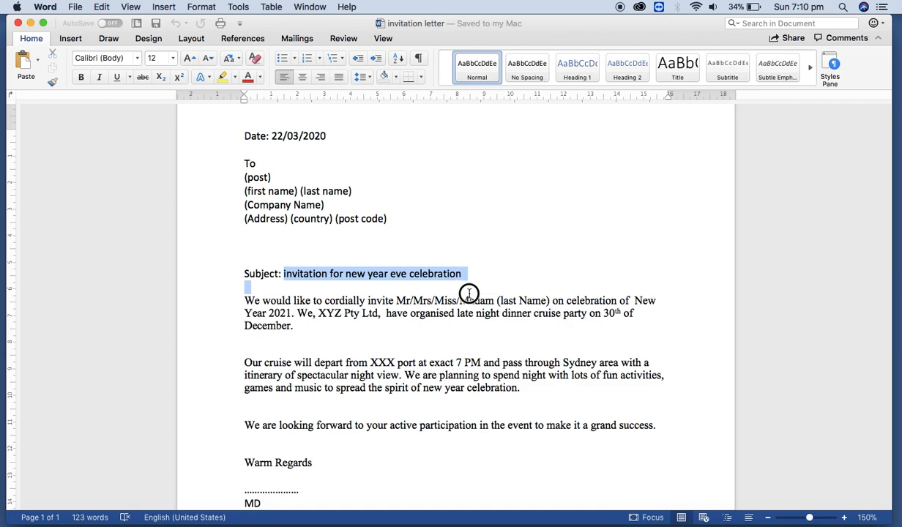
drag(468, 293, 507, 412)
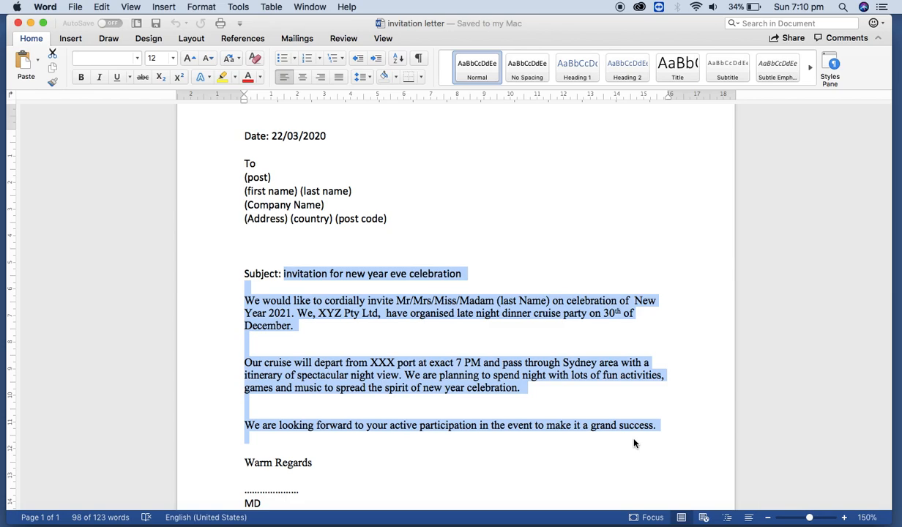
scroll(down, 3)
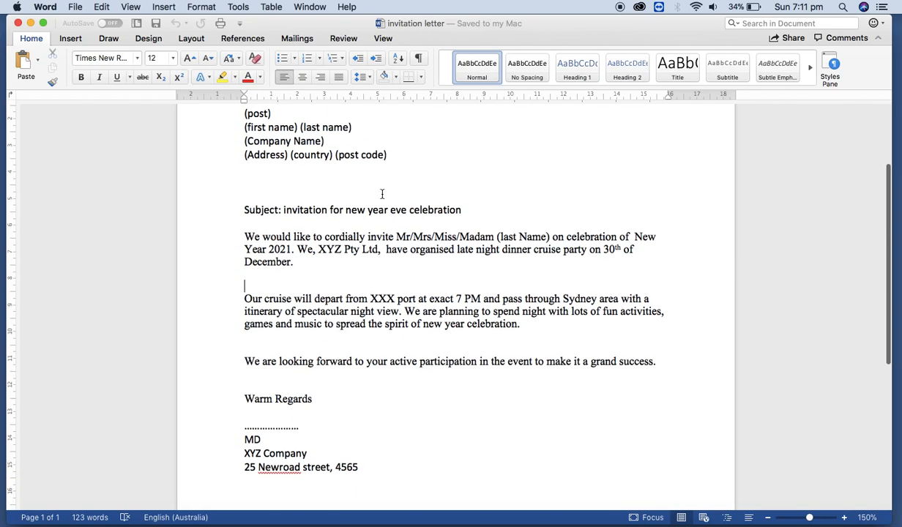
scroll(up, 3)
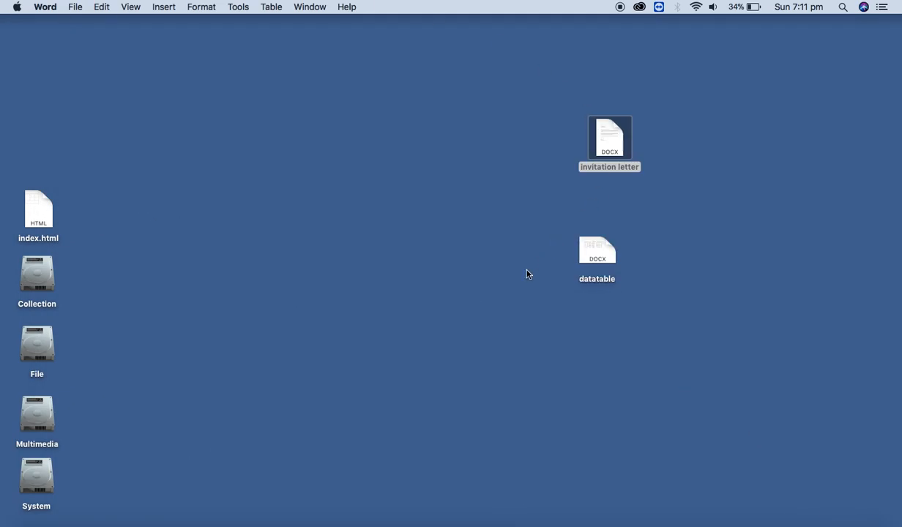
click(573, 345)
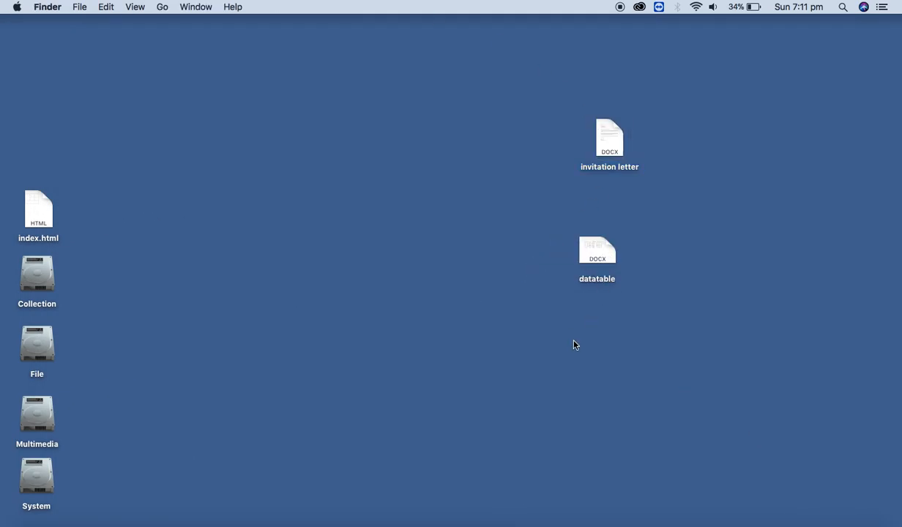
mouse_move(617, 261)
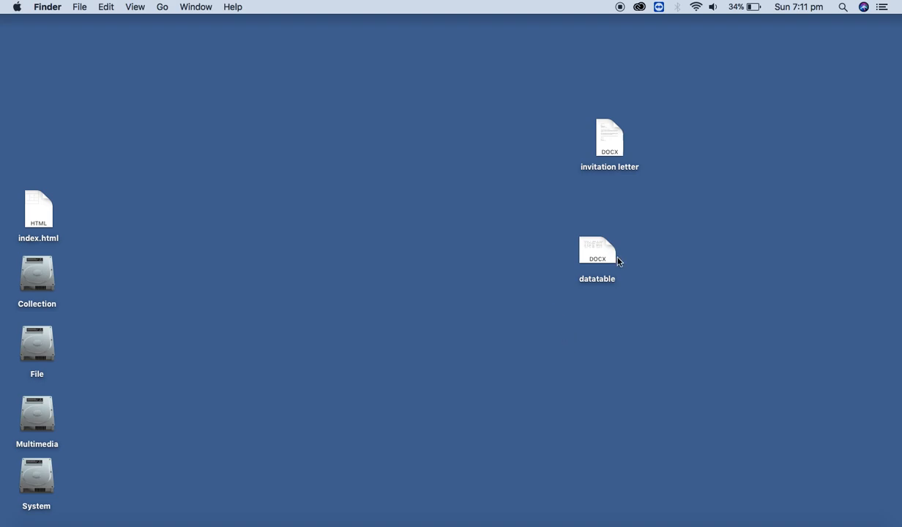
double_click(596, 248)
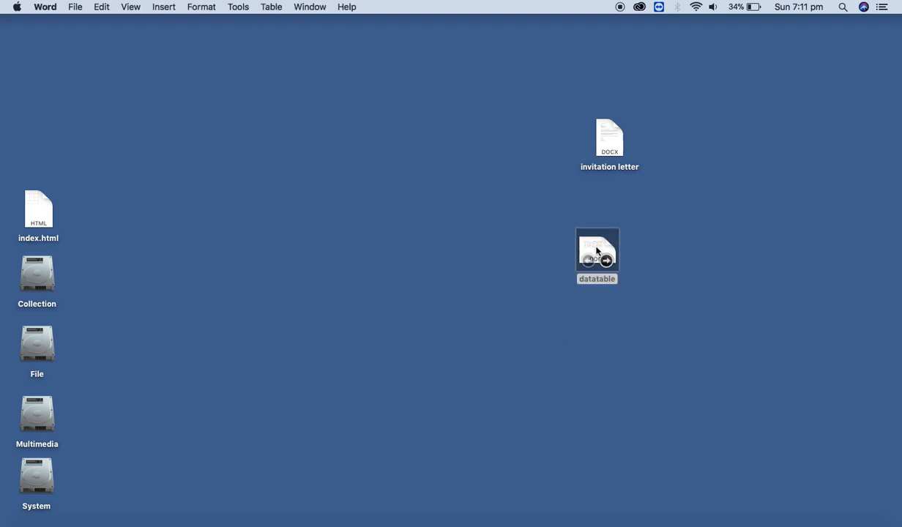
double_click(597, 249)
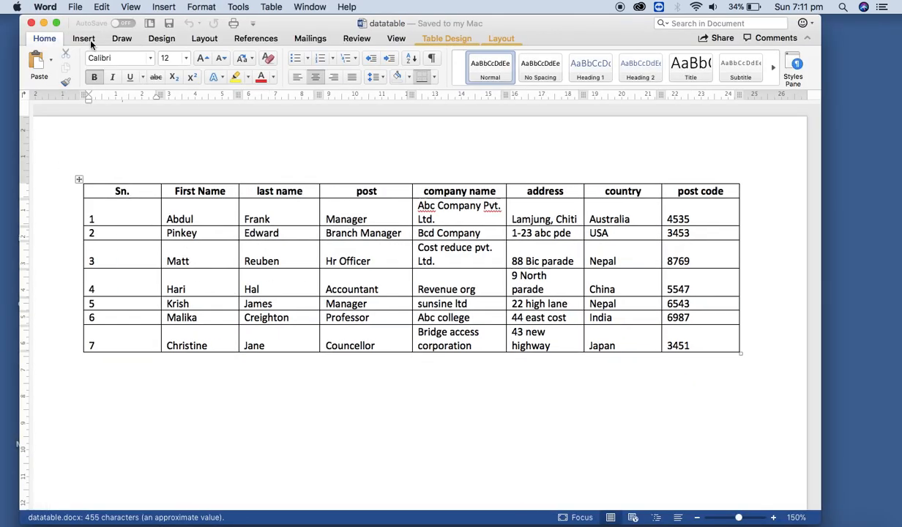
click(84, 39)
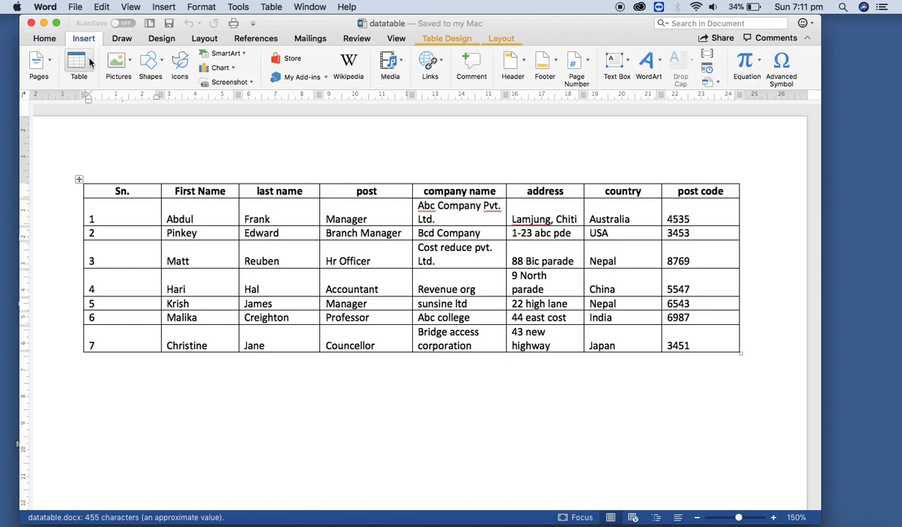
click(78, 65)
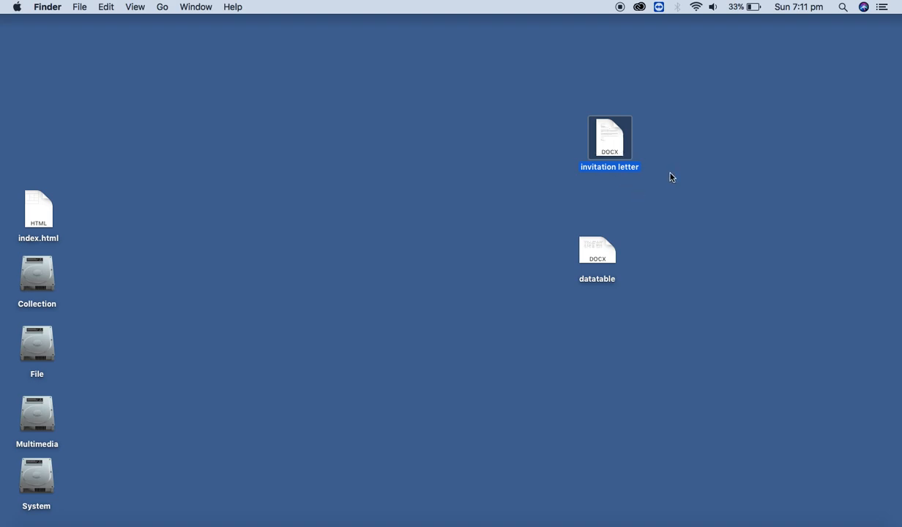
double_click(610, 138)
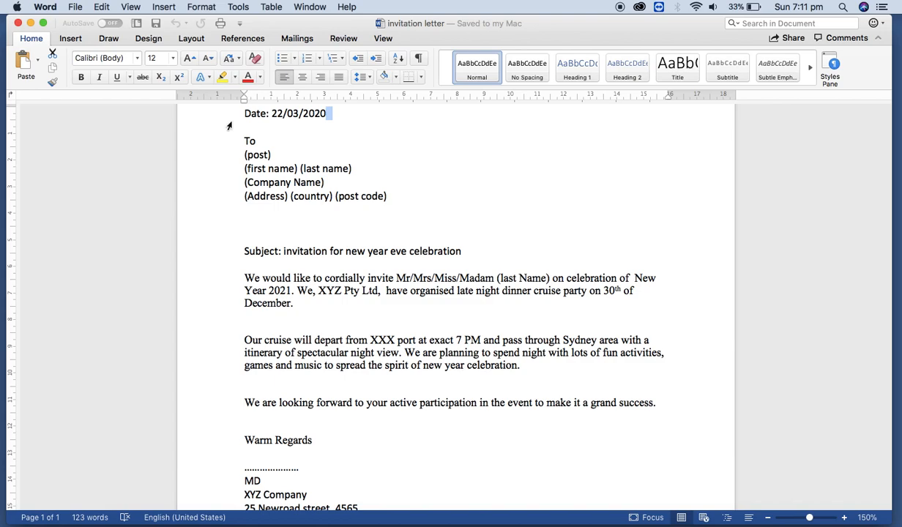
drag(244, 251, 345, 340)
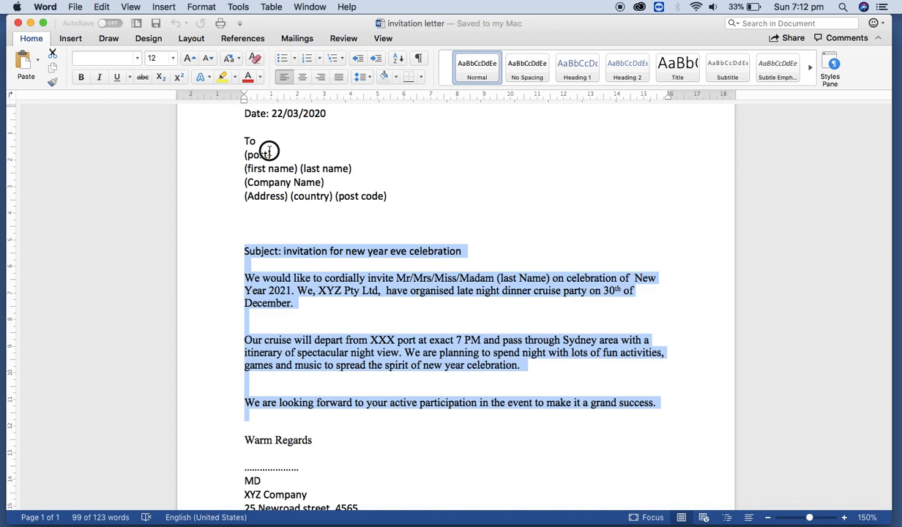
click(326, 169)
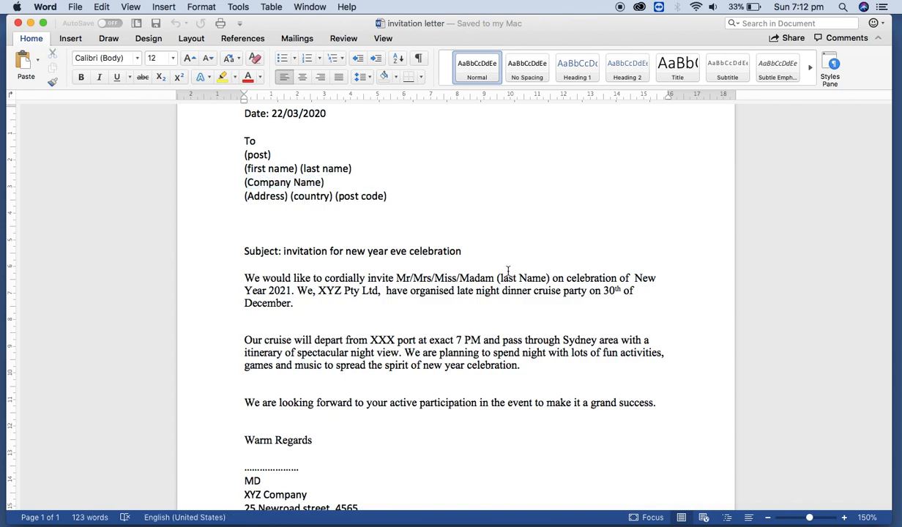
double_click(523, 278)
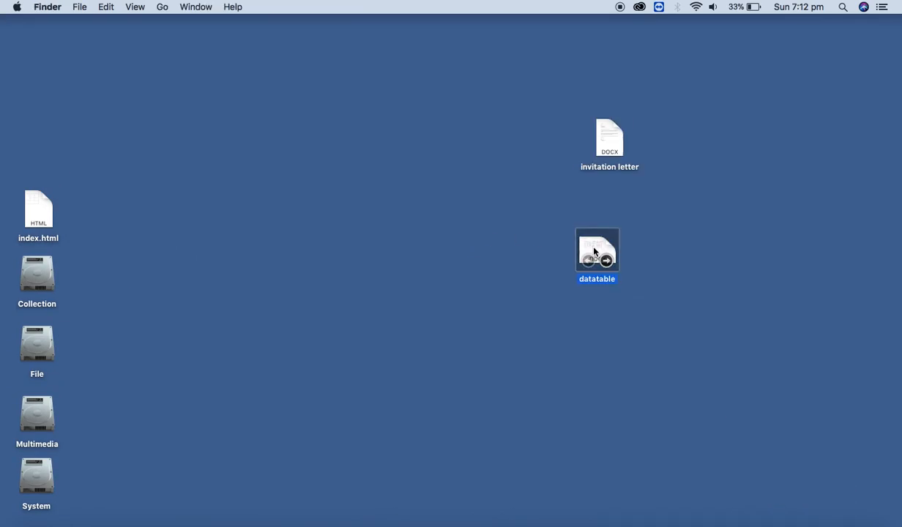
Step: Open the datatable document and edit its recipient rows, typing 'abdu' in the Abdul row
double_click(600, 240)
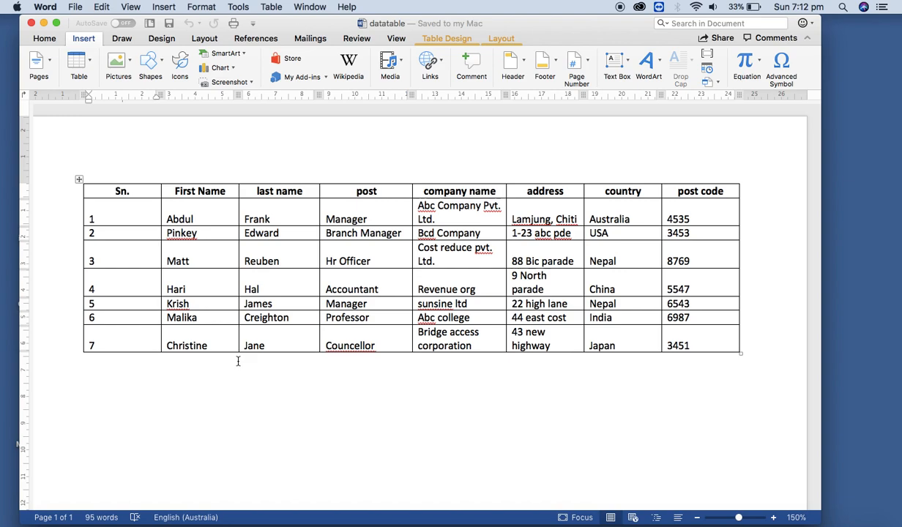
click(269, 219)
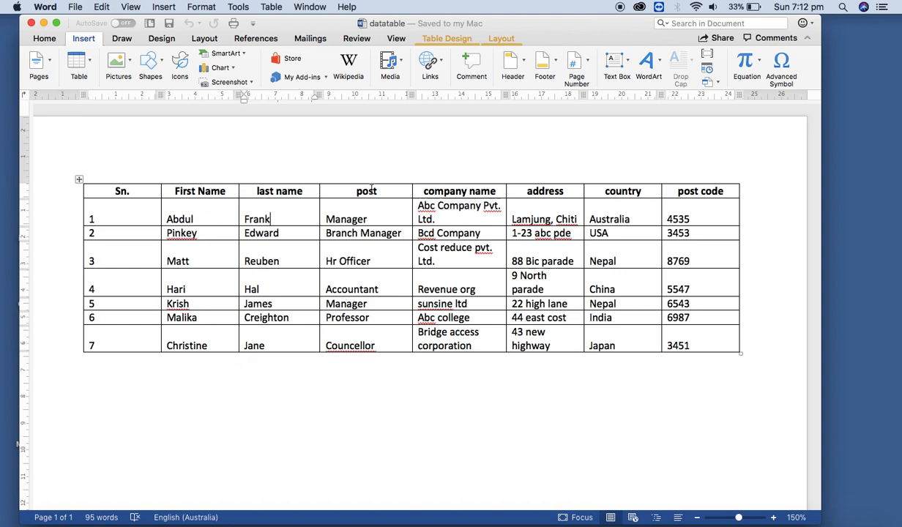
click(562, 209)
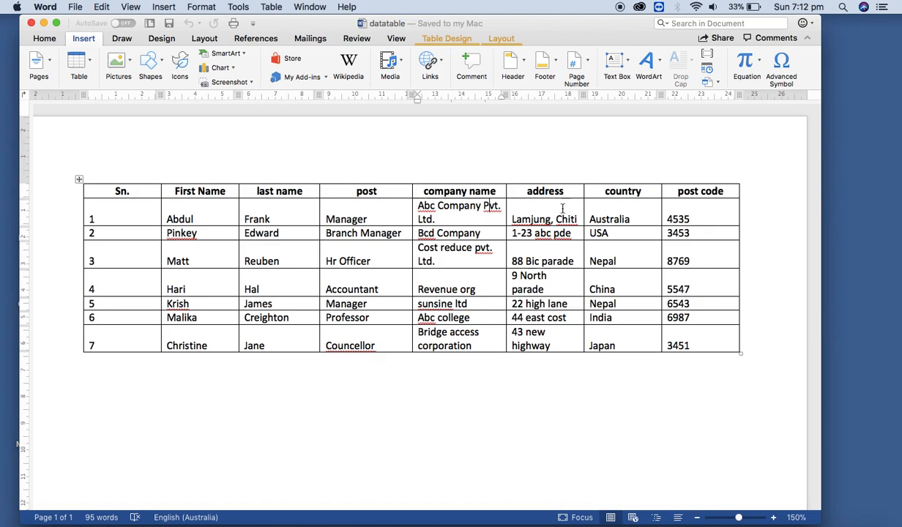
mouse_move(703, 214)
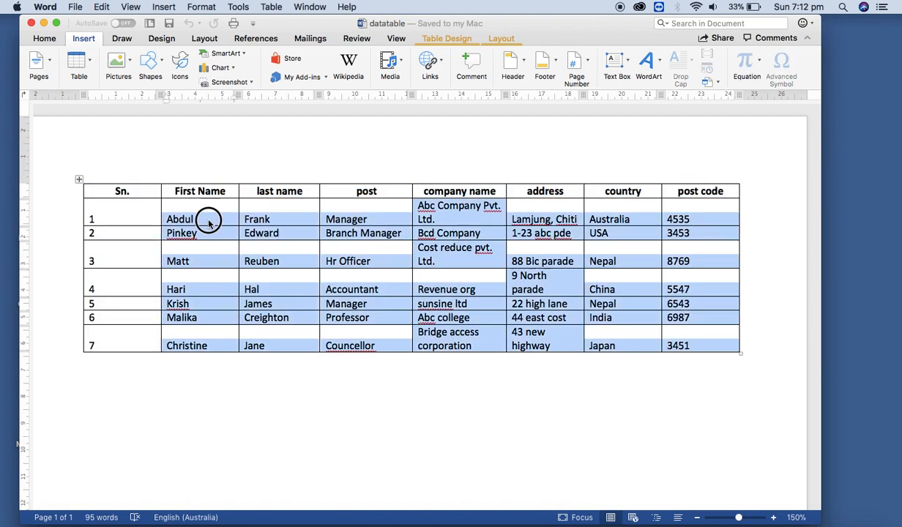
click(195, 219)
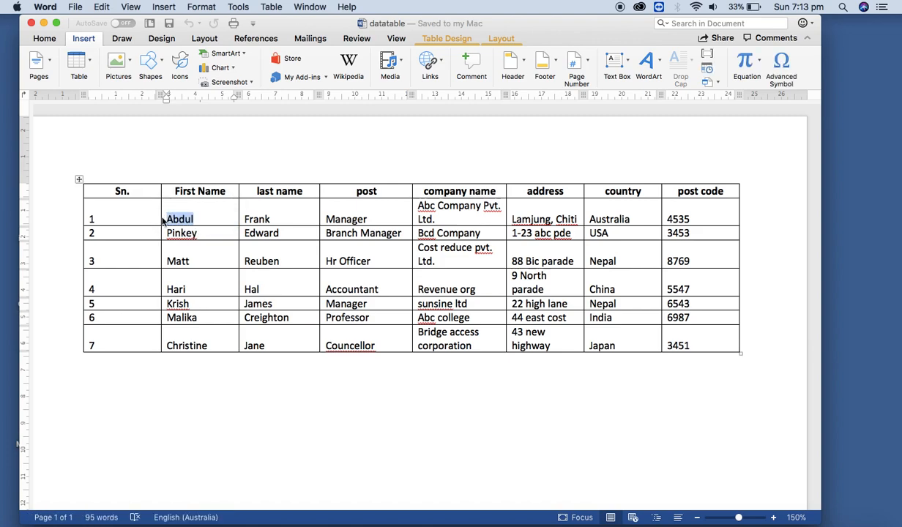
click(131, 218)
text(8)
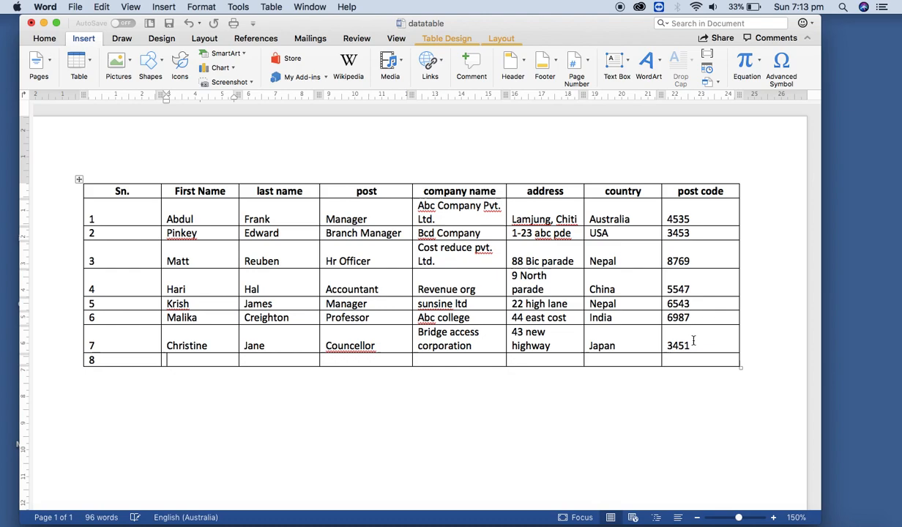
text(abdu)
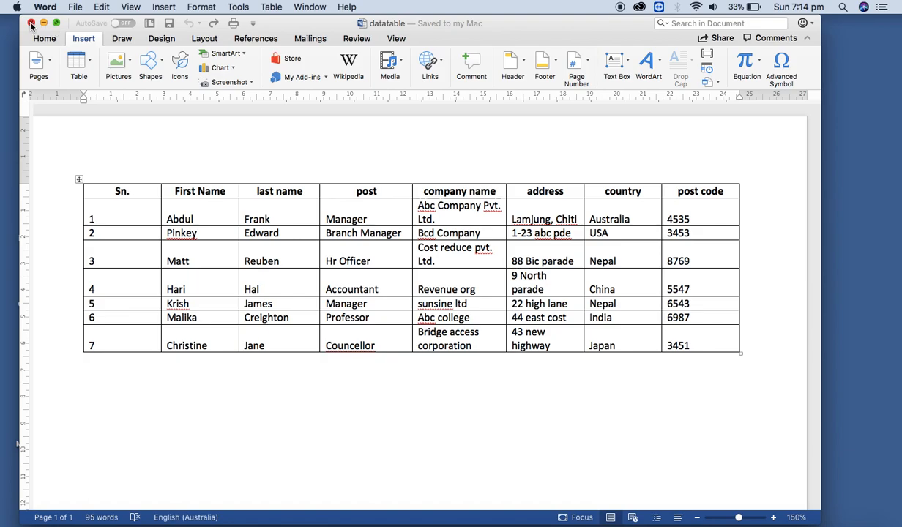
Step: Close the datatable, reopen the invitation letter to check its (post) placeholder, then select the datatable icon
click(43, 23)
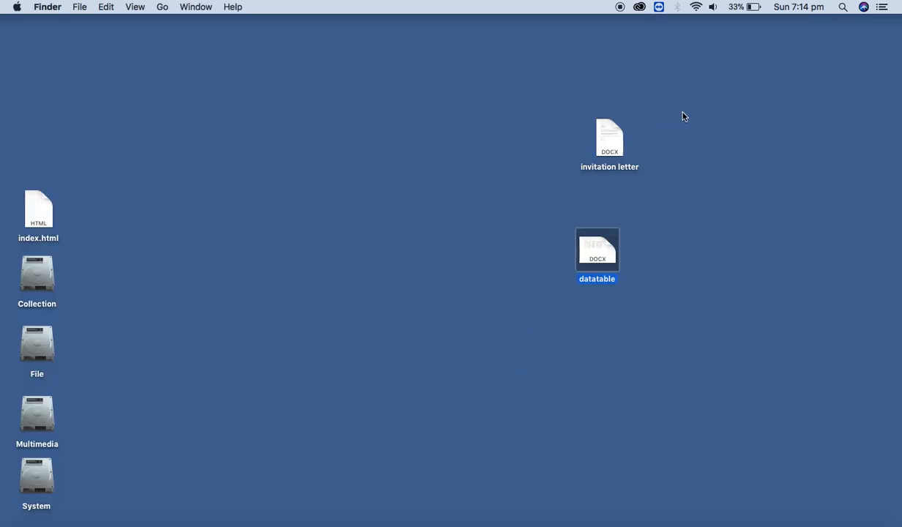
double_click(609, 140)
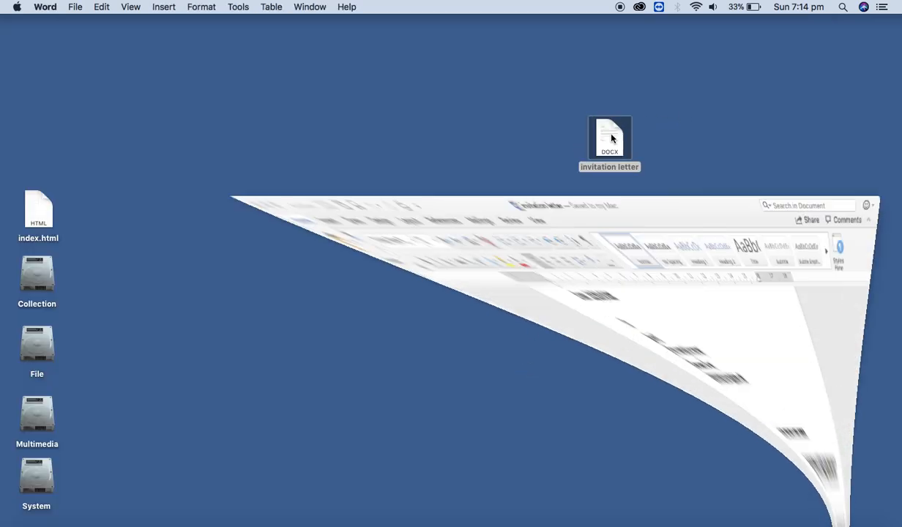
double_click(609, 139)
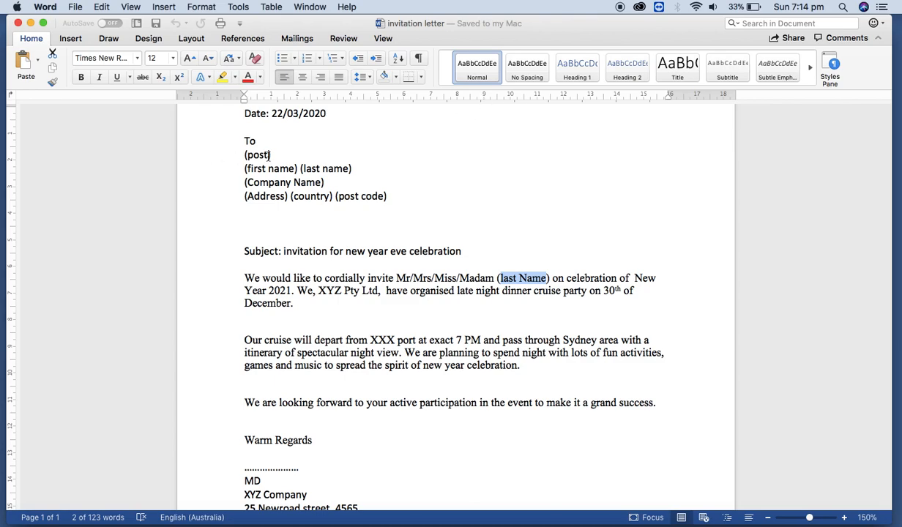
double_click(257, 154)
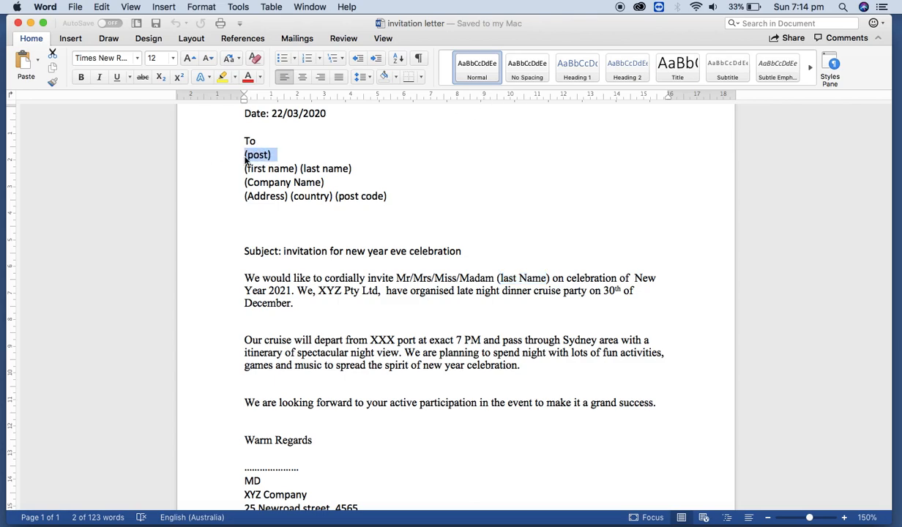
click(259, 169)
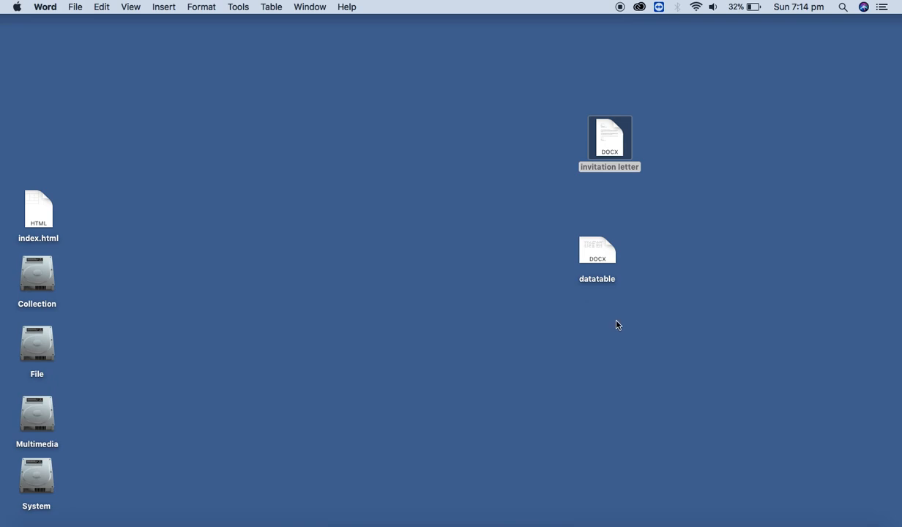
click(596, 249)
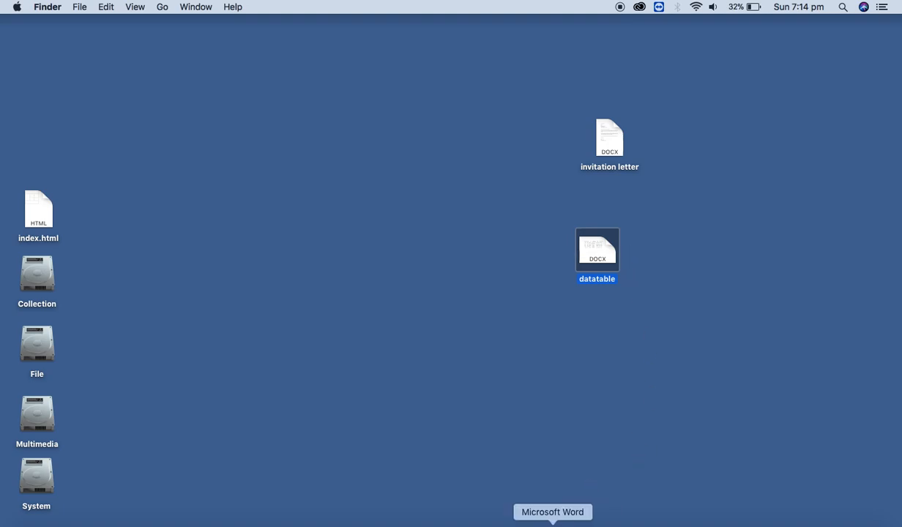
Step: Reopen the invitation letter and show the Mailings Select Recipients source options
double_click(610, 138)
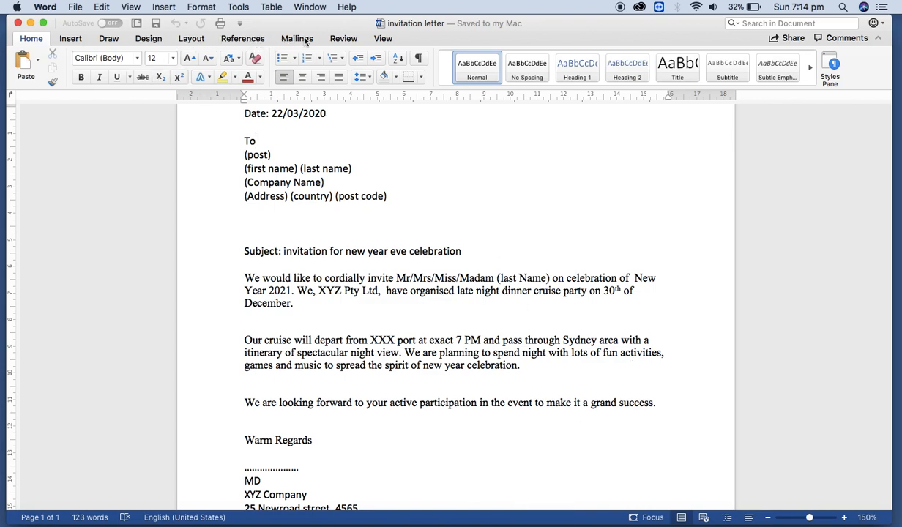
click(296, 38)
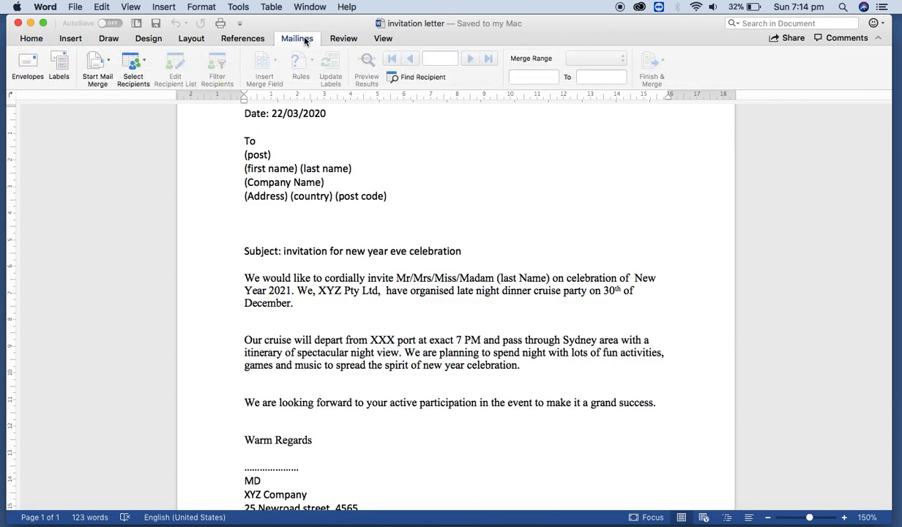
mouse_move(133, 66)
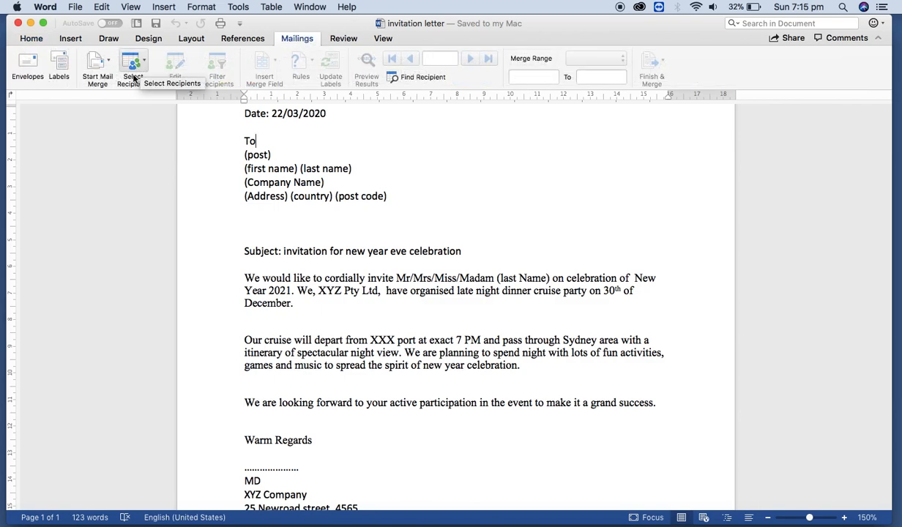
mouse_move(147, 103)
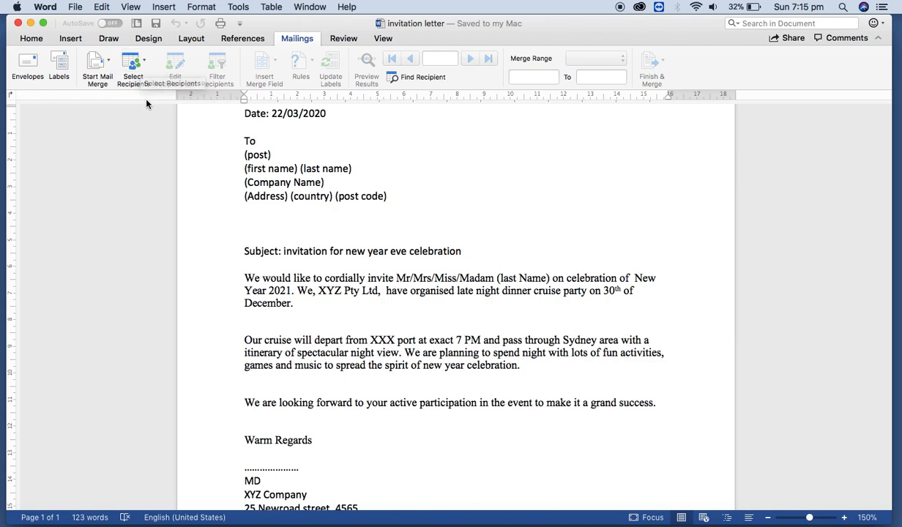
click(134, 62)
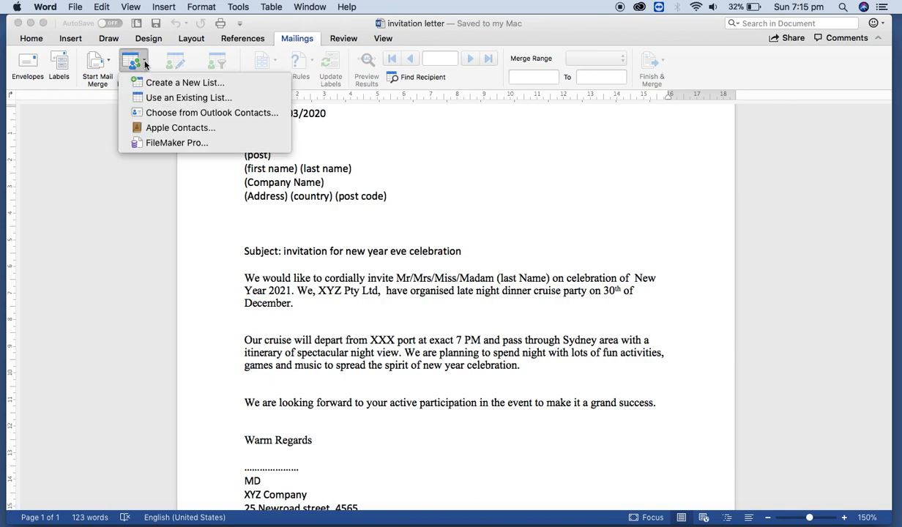
mouse_move(212, 112)
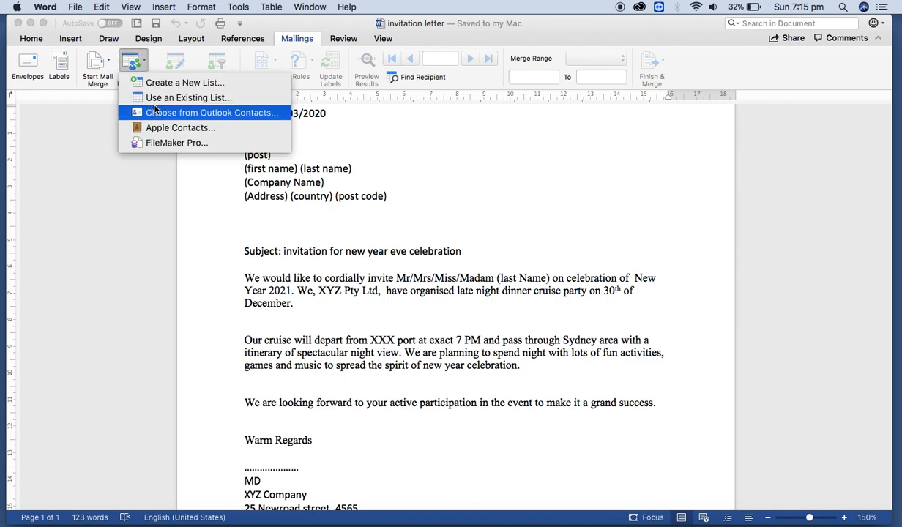
mouse_move(188, 98)
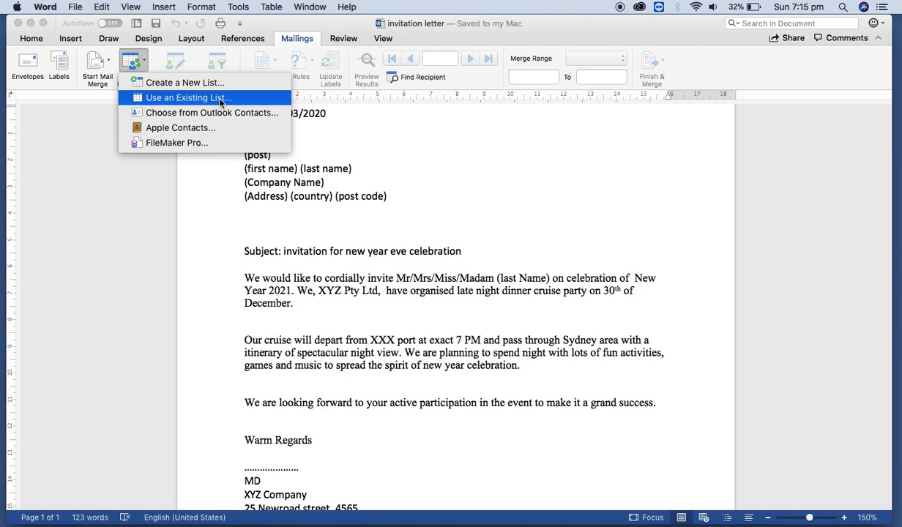
mouse_move(174, 97)
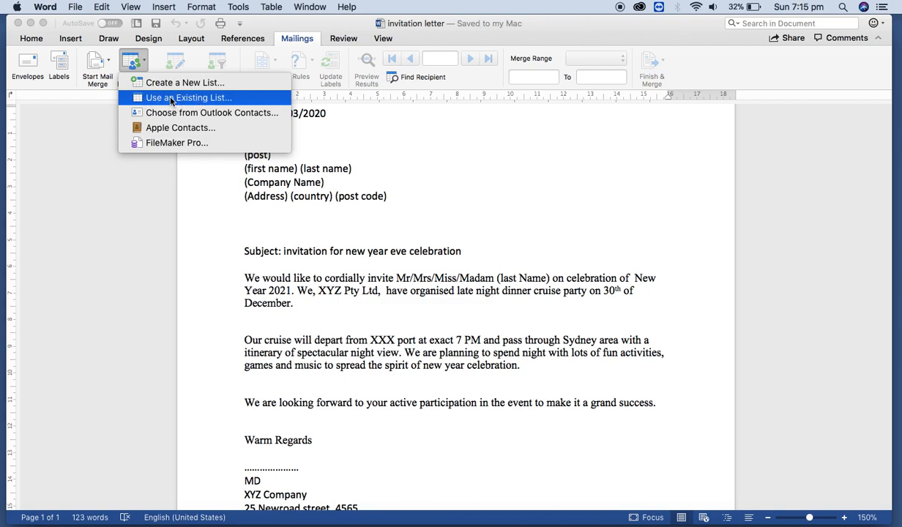
Step: Use the existing datatable file from the Desktop as the mail-merge recipient list
click(189, 97)
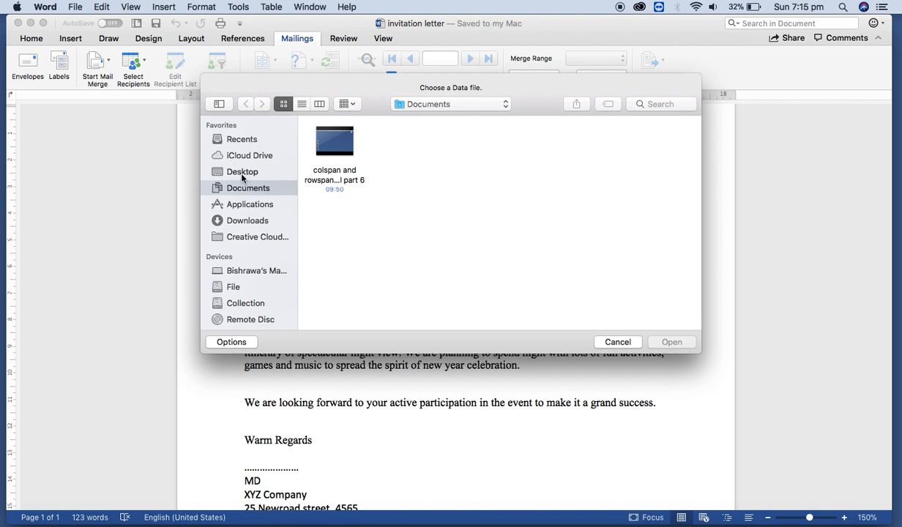
click(243, 171)
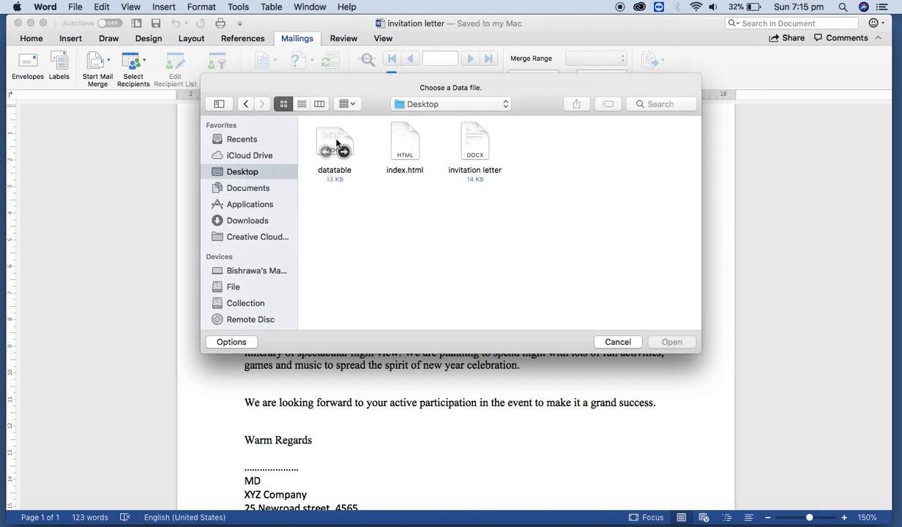
click(334, 143)
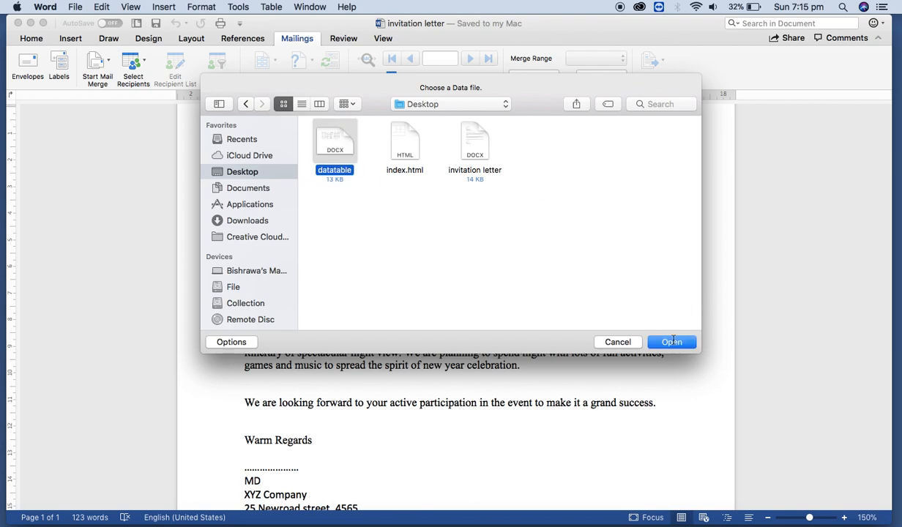
click(671, 343)
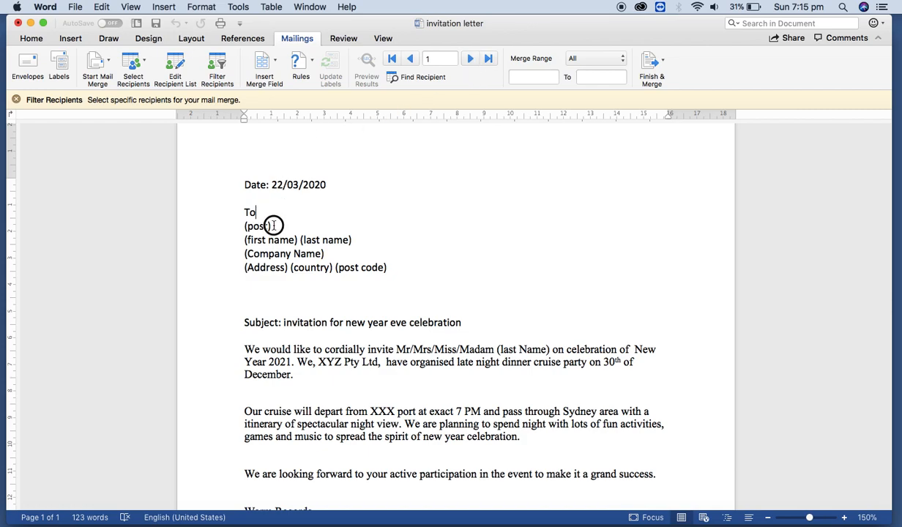
Step: Replace the (post) and (first name) placeholders with the post and First_Name merge fields
double_click(257, 226)
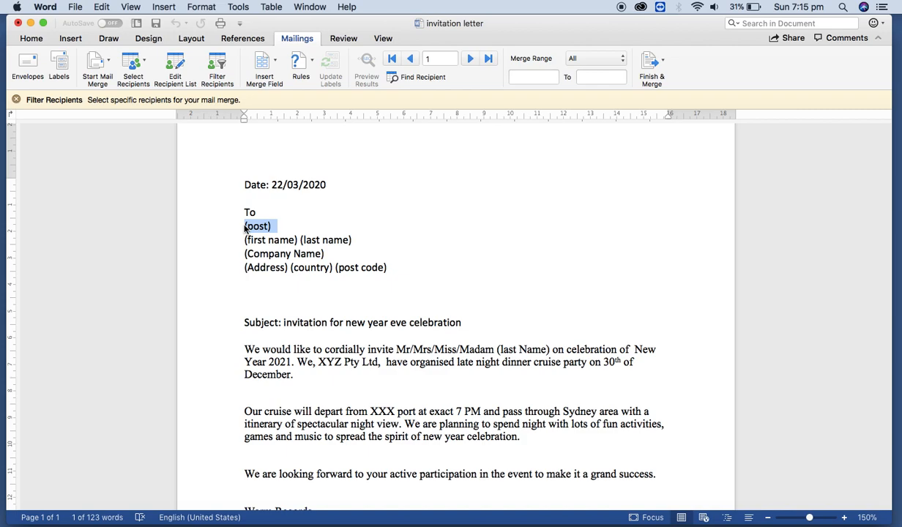
mouse_move(278, 130)
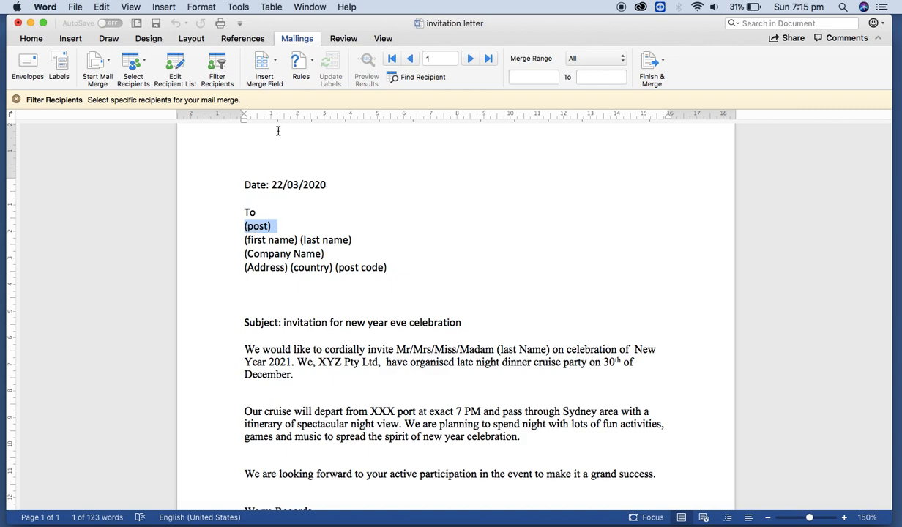
mouse_move(264, 66)
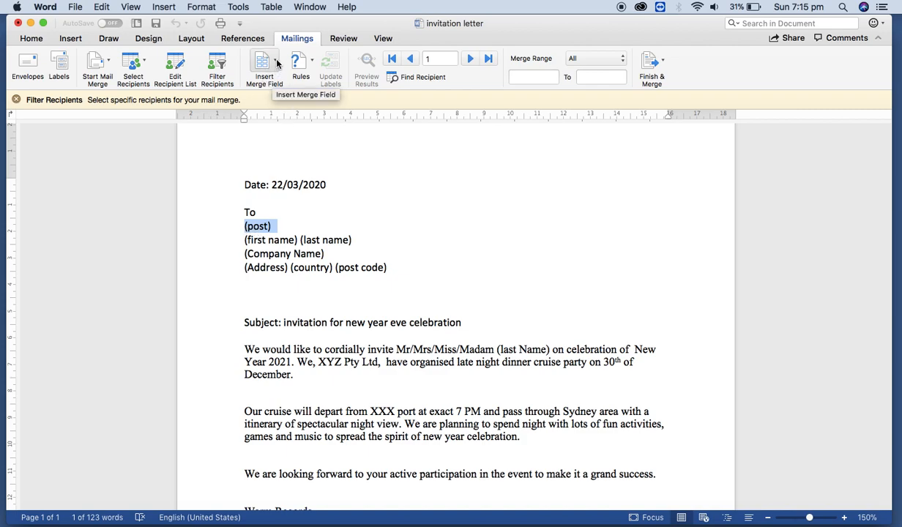
click(264, 66)
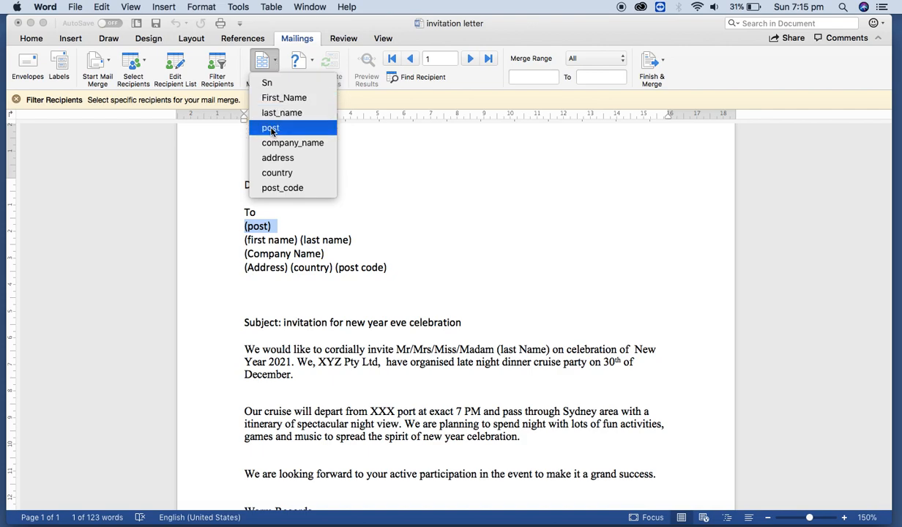
click(270, 128)
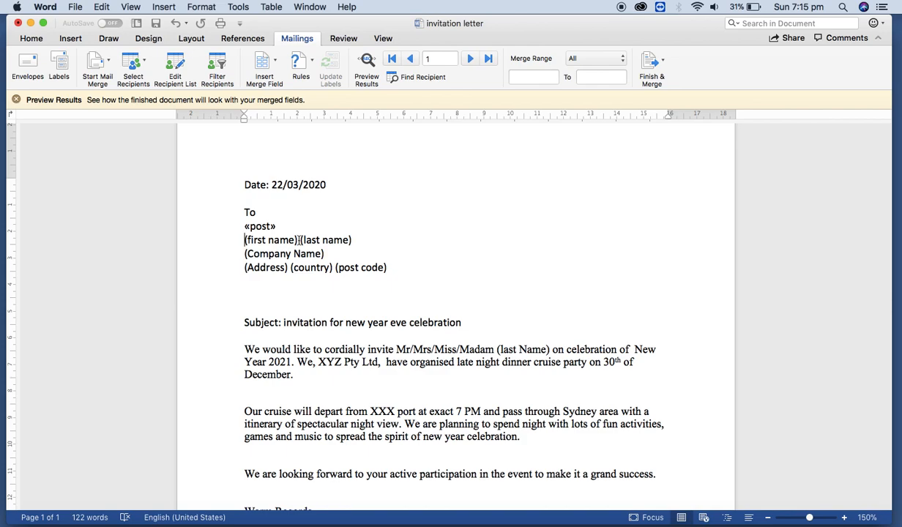
double_click(271, 239)
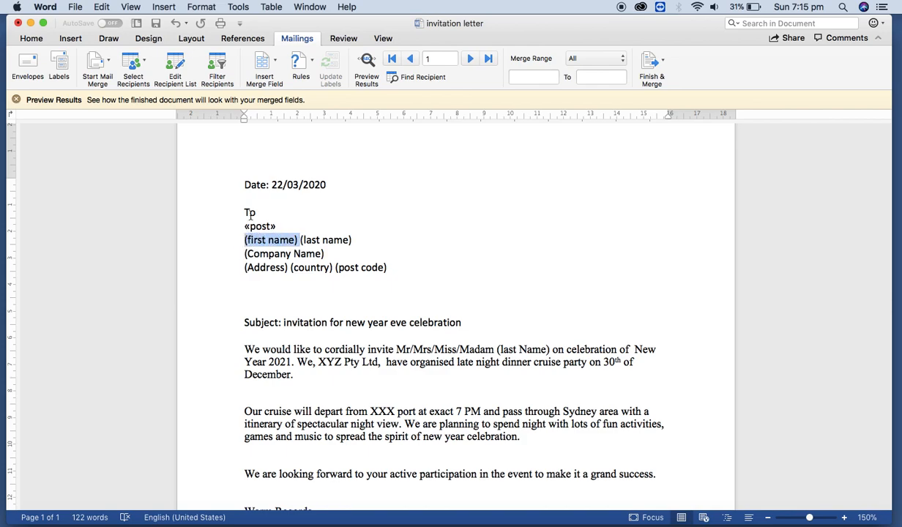
click(261, 66)
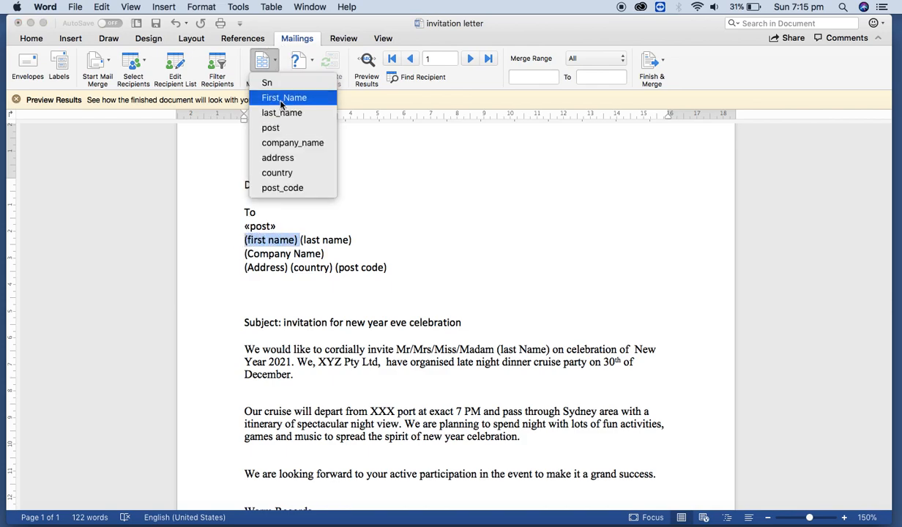
click(285, 98)
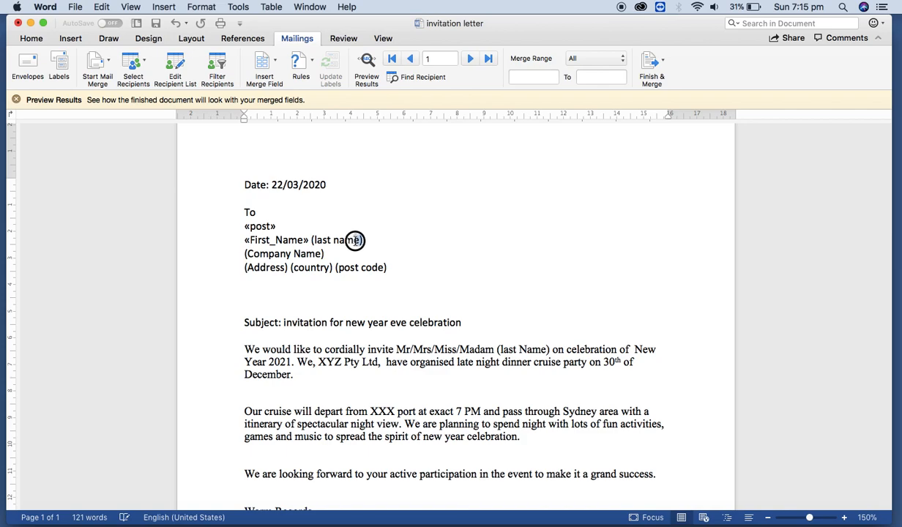
Step: Replace (last name) and (Company Name) with the last_name and company_name merge fields
double_click(337, 240)
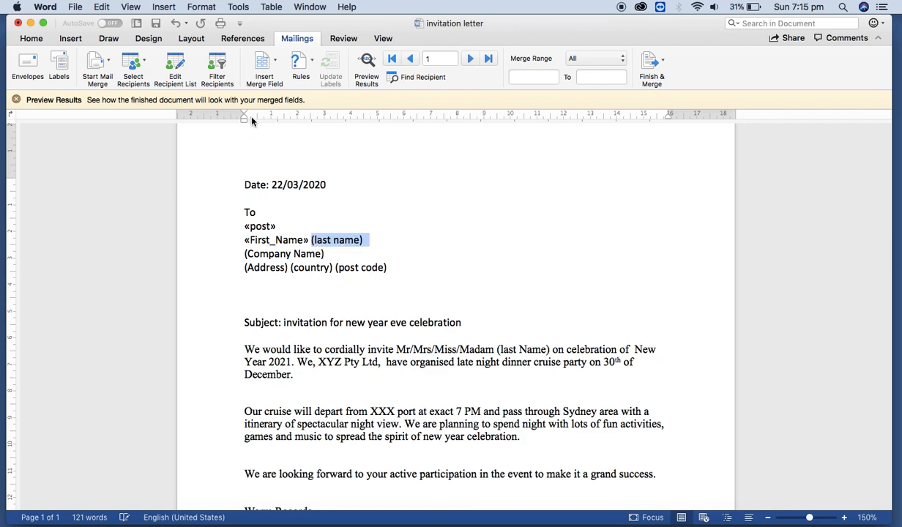
click(277, 60)
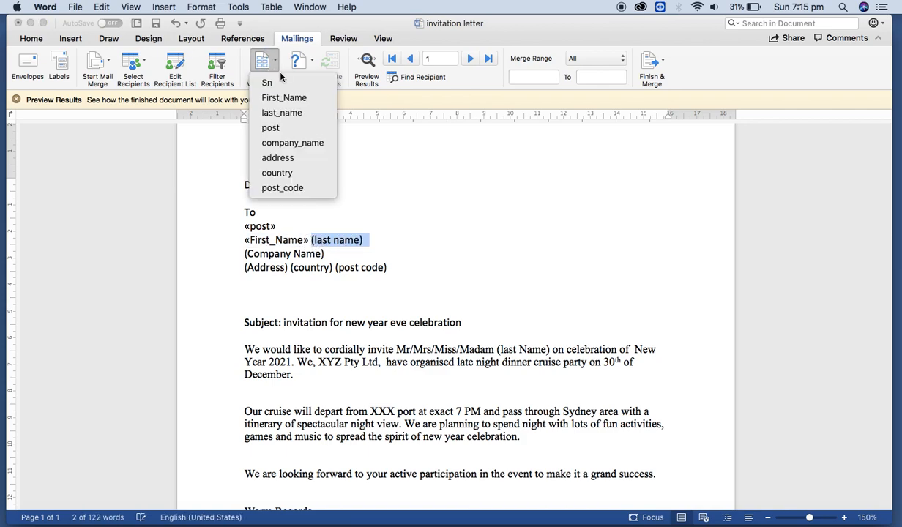
click(281, 112)
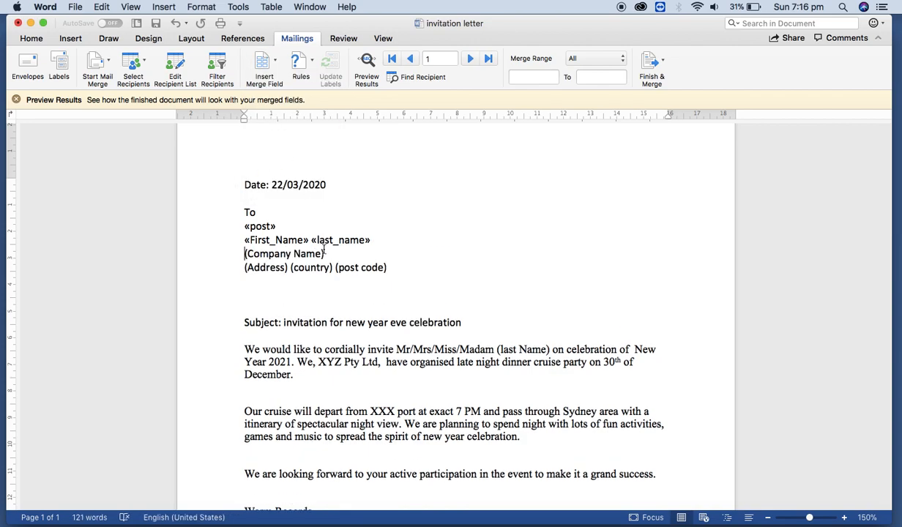
double_click(284, 253)
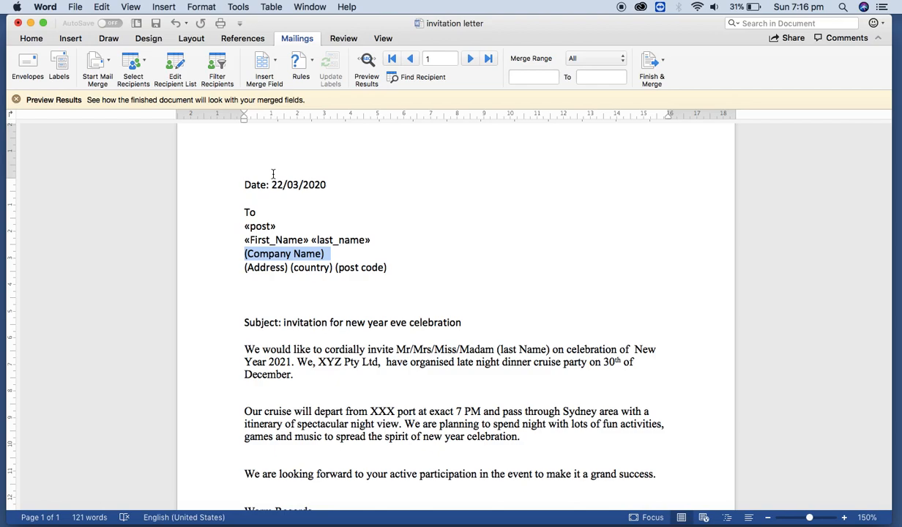
click(262, 60)
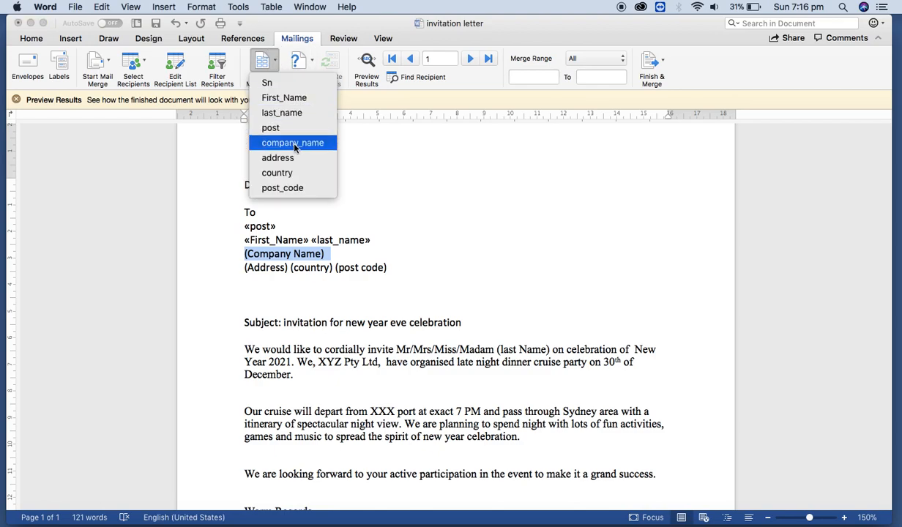
click(292, 143)
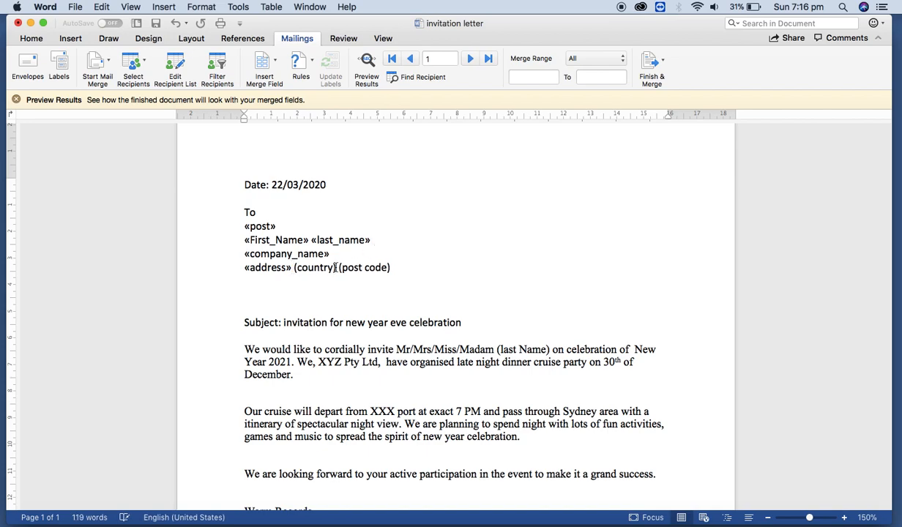
Step: Insert the country and post_code merge fields and add a separating comma
double_click(315, 267)
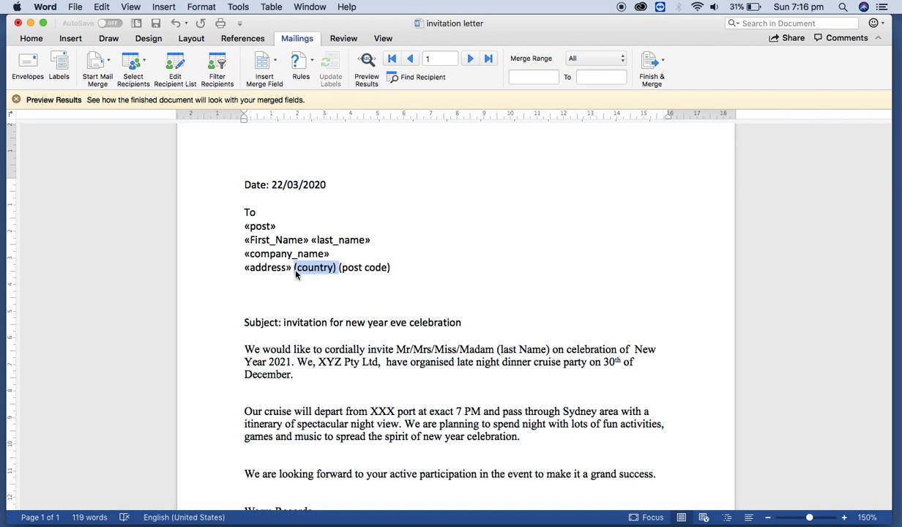
click(263, 63)
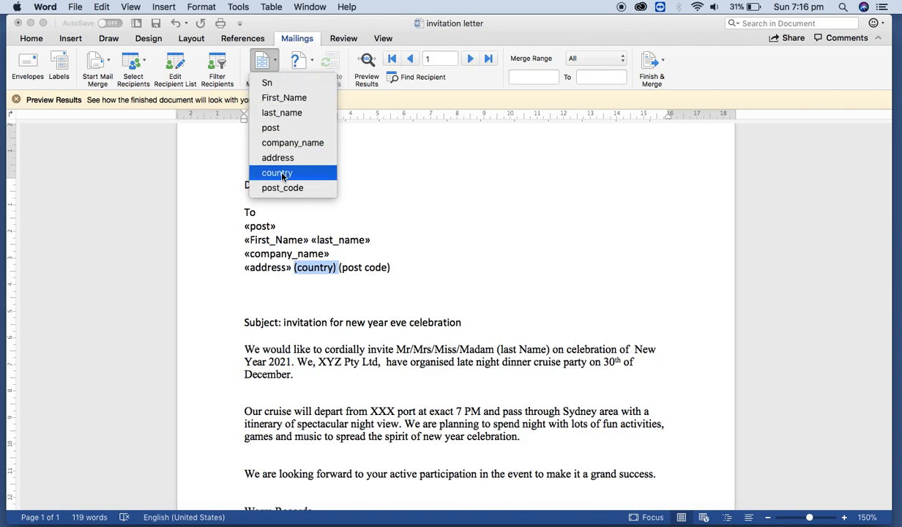
click(277, 173)
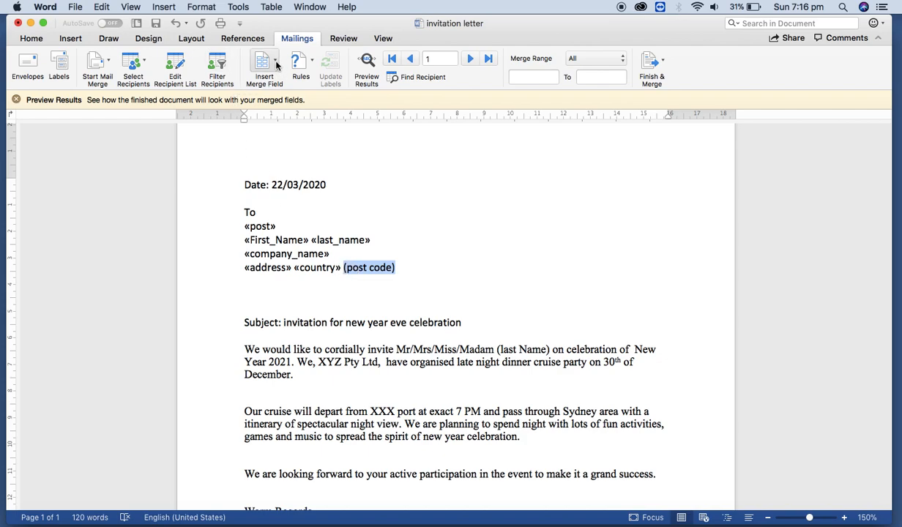
click(265, 68)
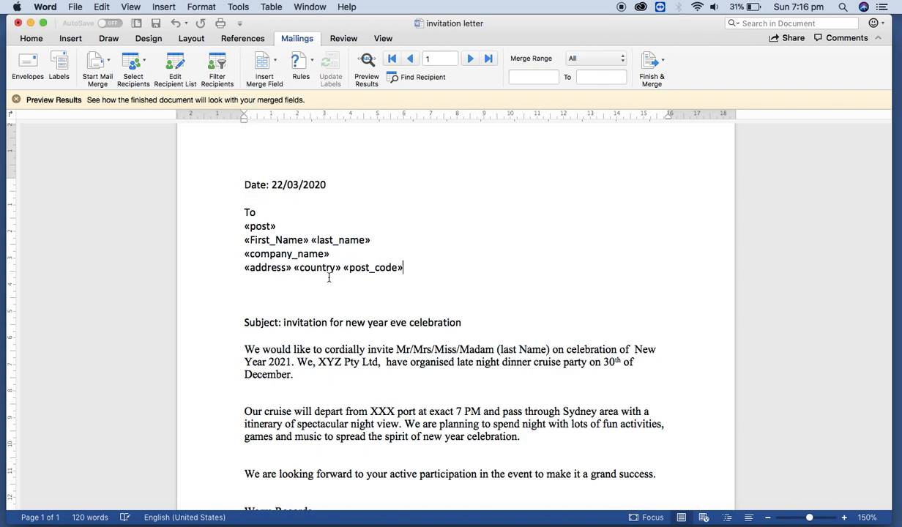
text(,)
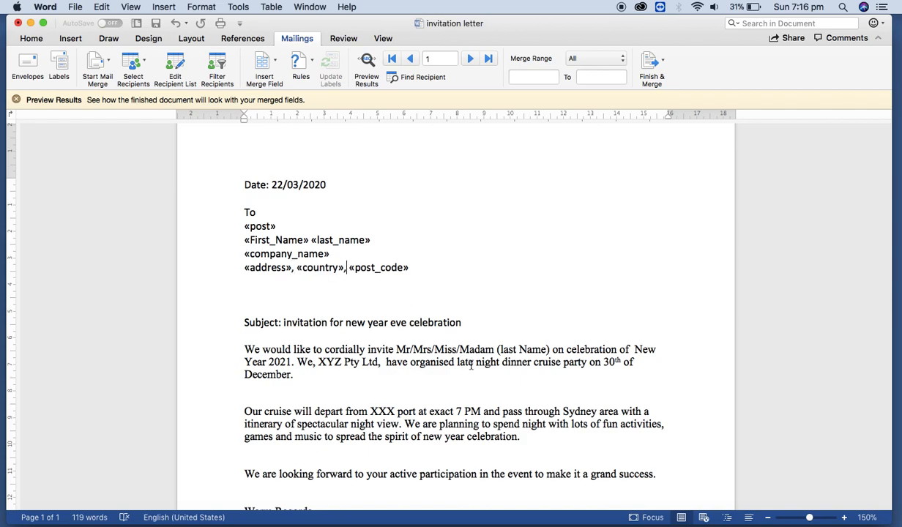
mouse_move(545, 355)
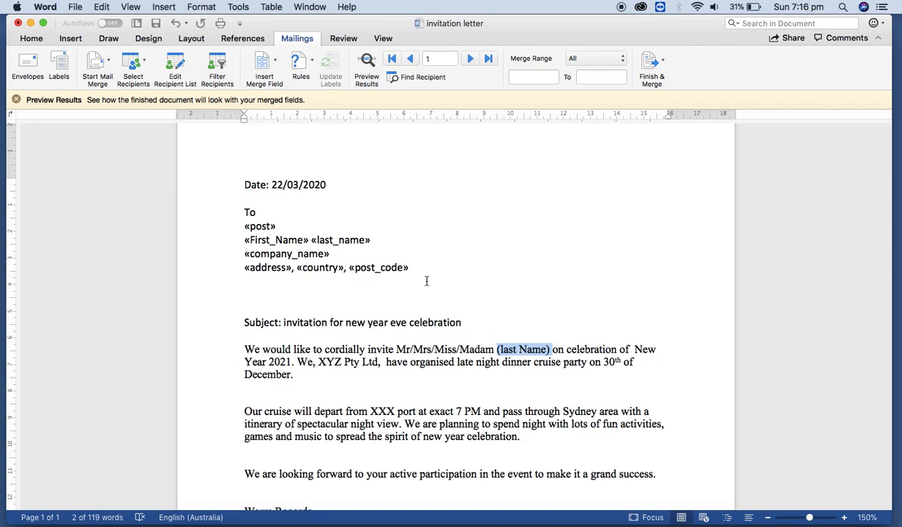
Step: Insert the last_name merge field into the invitation sentence, then close the letter window
click(264, 60)
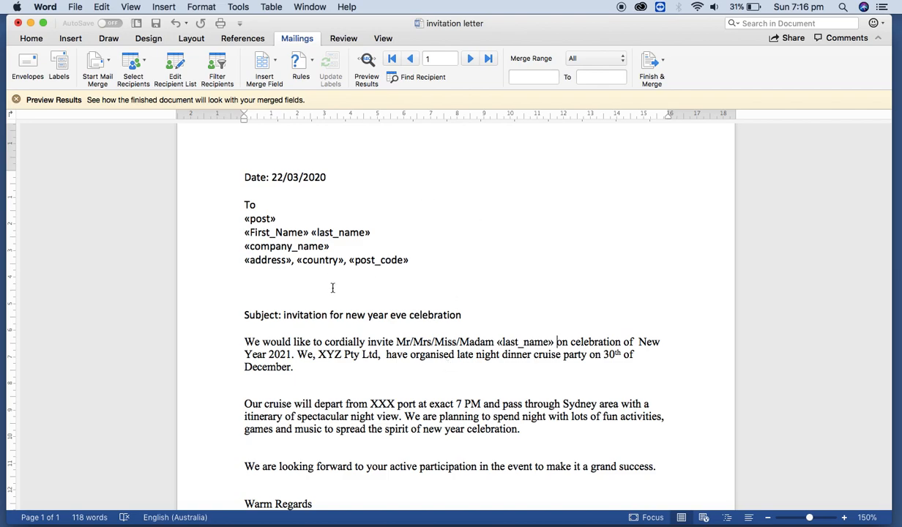
mouse_move(304, 324)
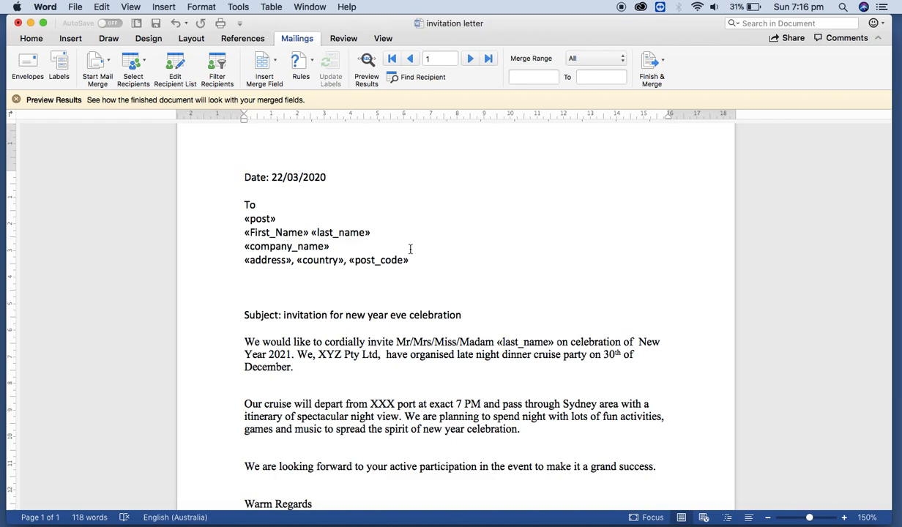
click(43, 23)
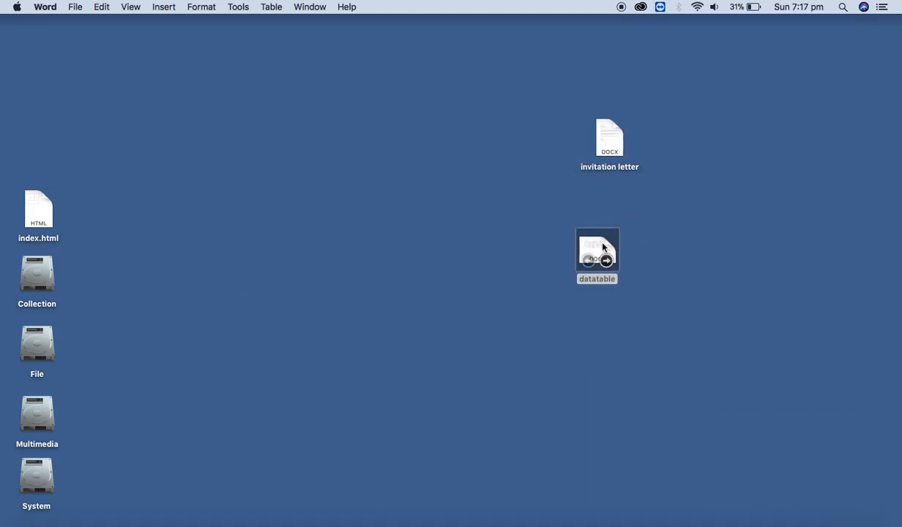
double_click(598, 249)
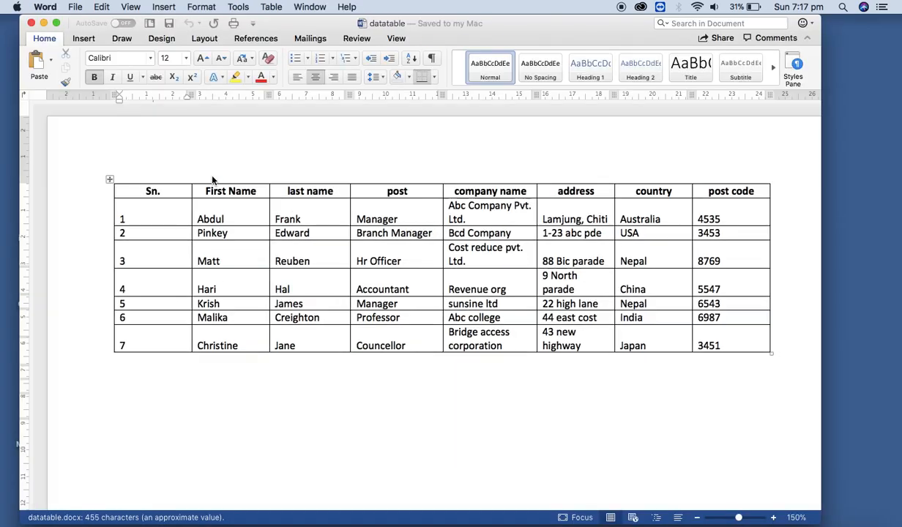
click(210, 218)
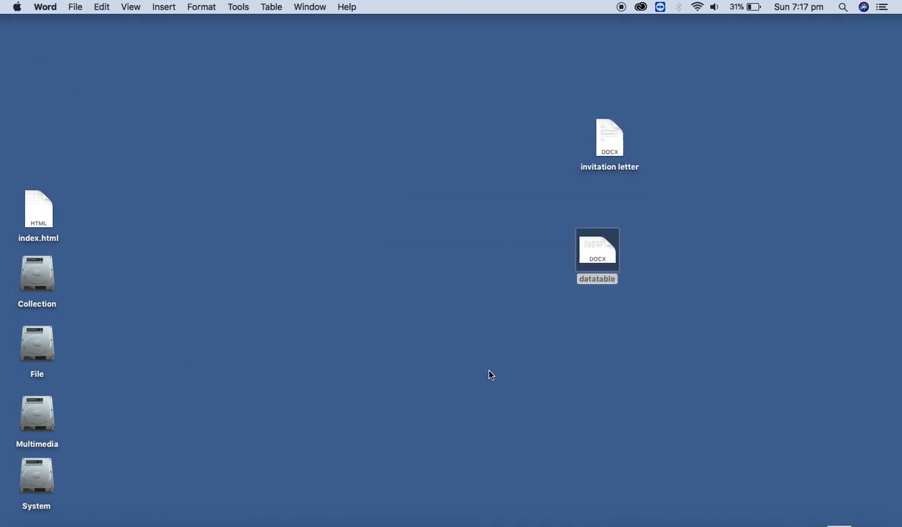
double_click(597, 139)
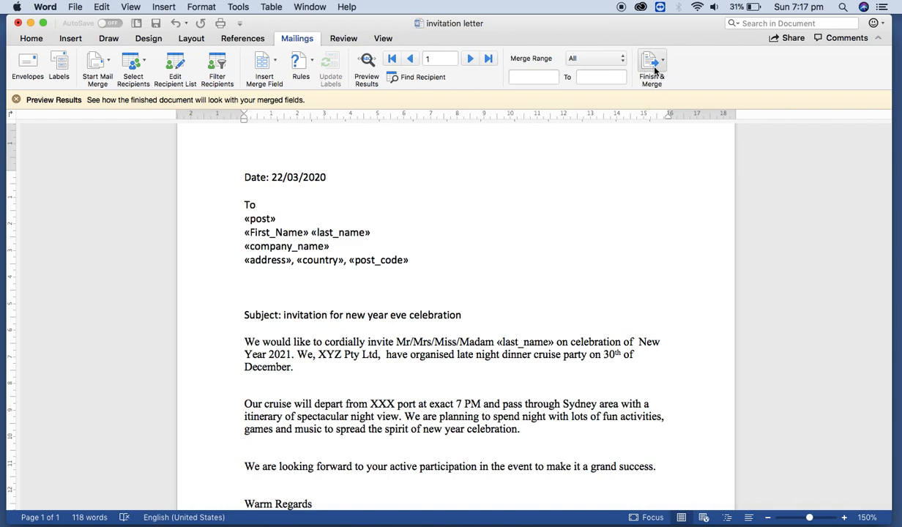
Step: Finish the merge as individual editable documents, producing a seven-page letter set
click(652, 66)
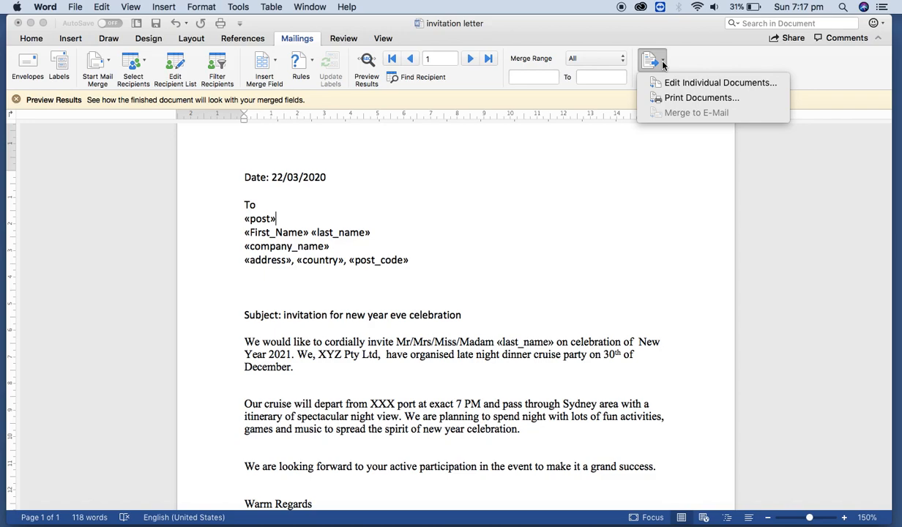
mouse_move(702, 97)
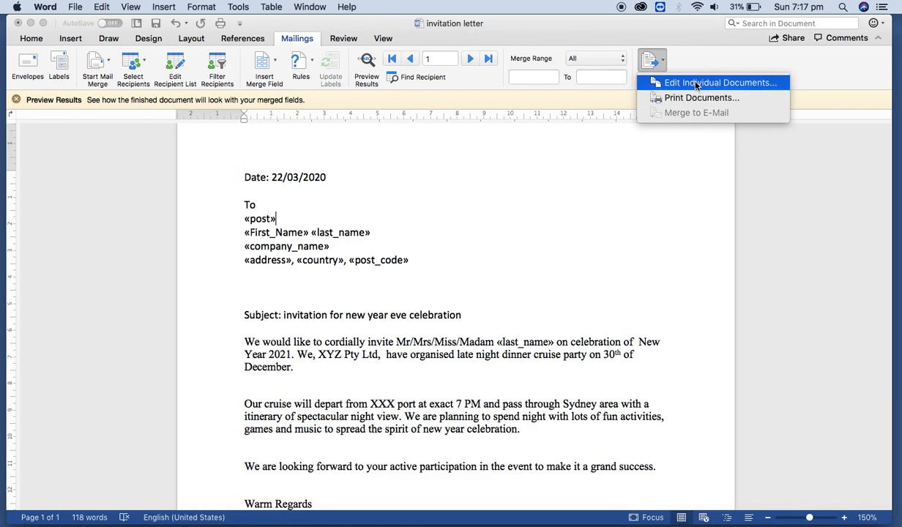
click(720, 82)
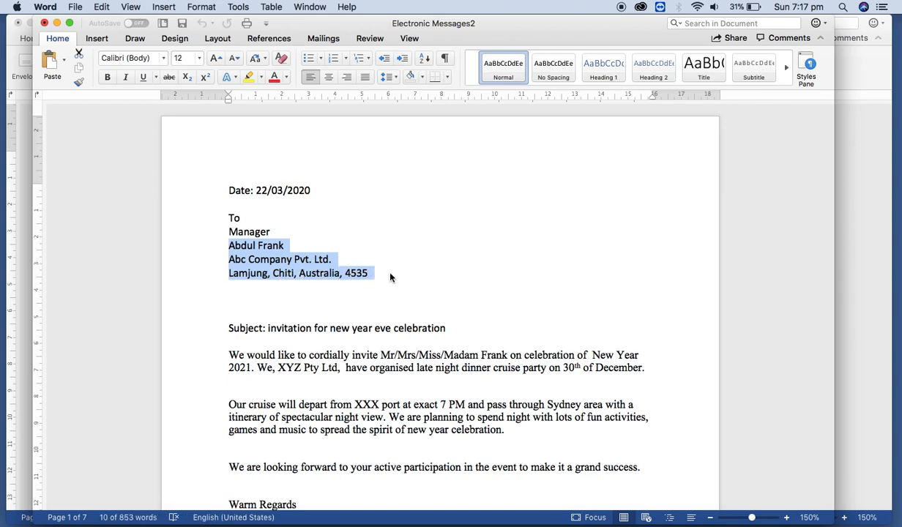
scroll(down, 3)
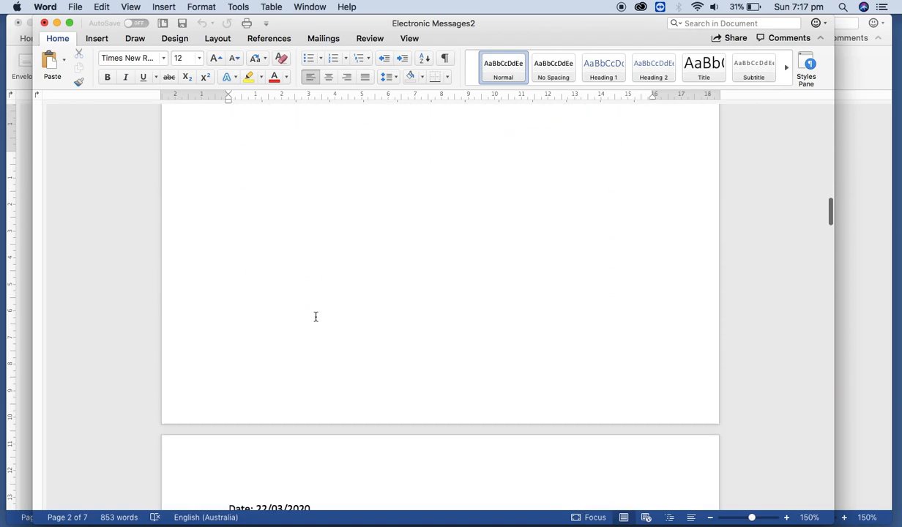
scroll(down, 3)
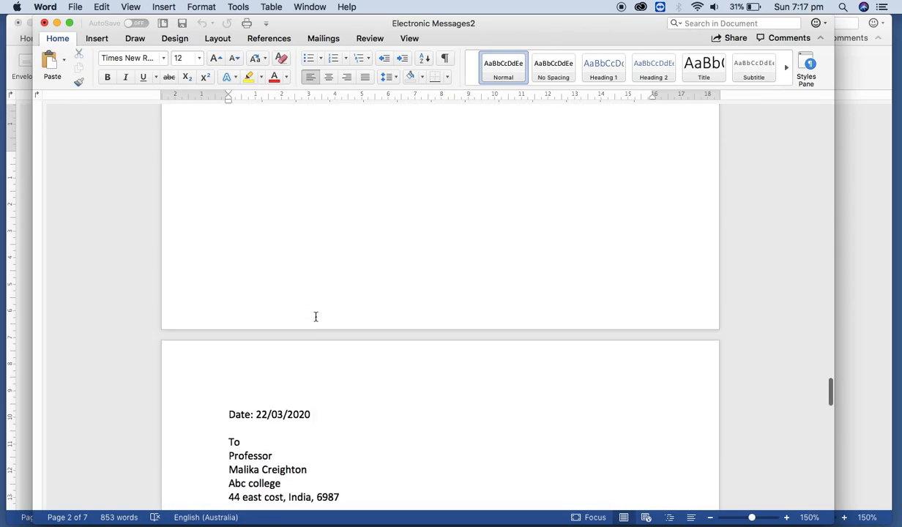
scroll(down, 3)
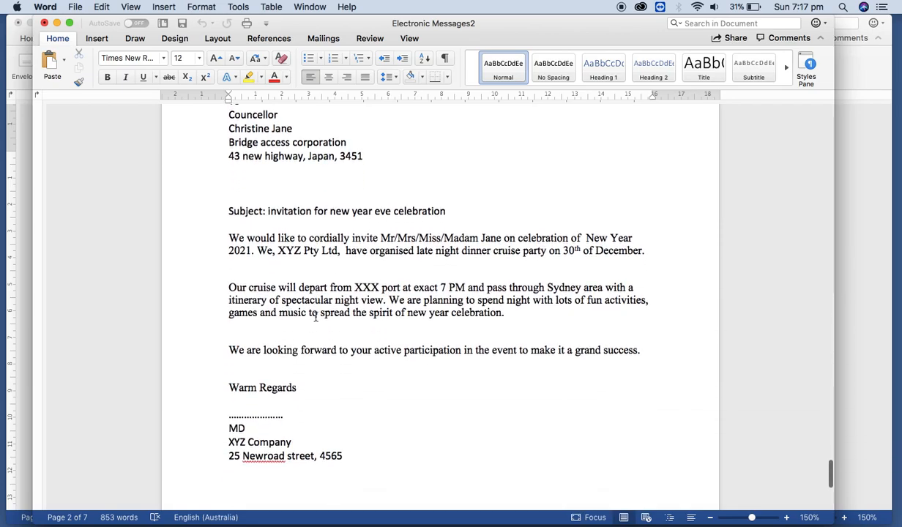
scroll(down, 3)
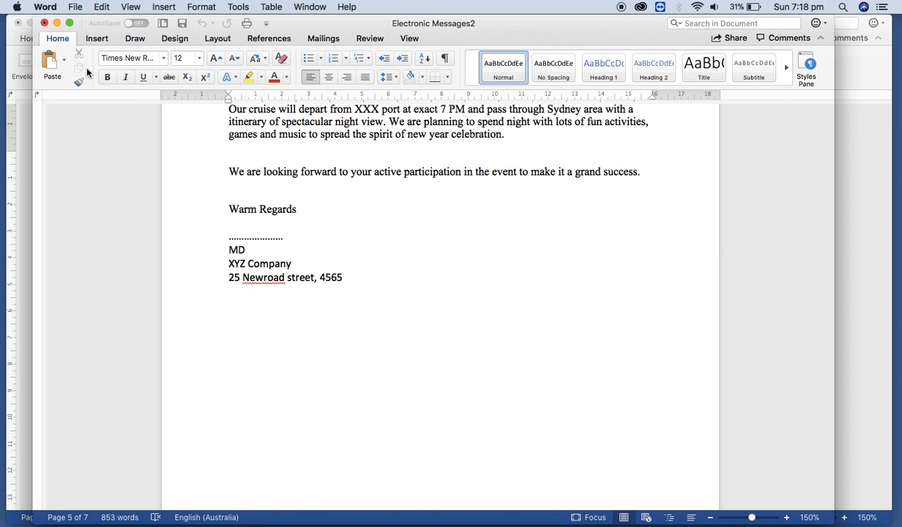
click(75, 7)
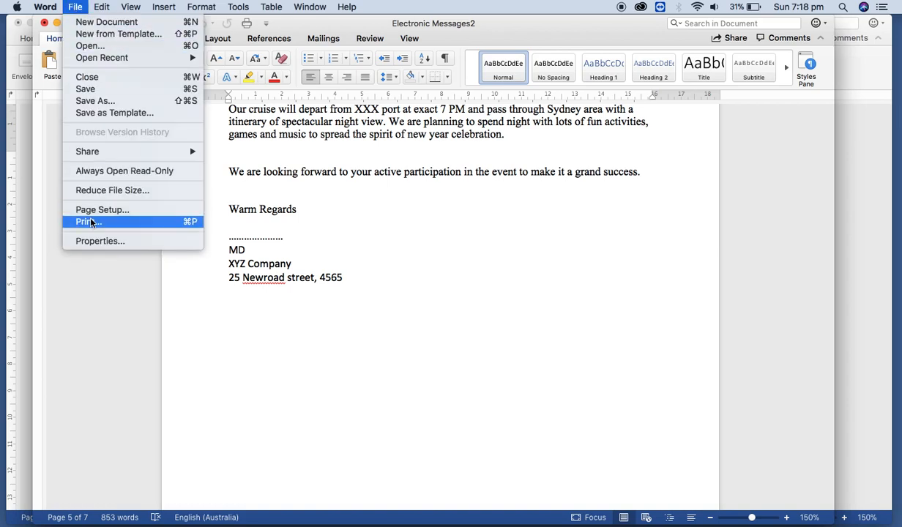